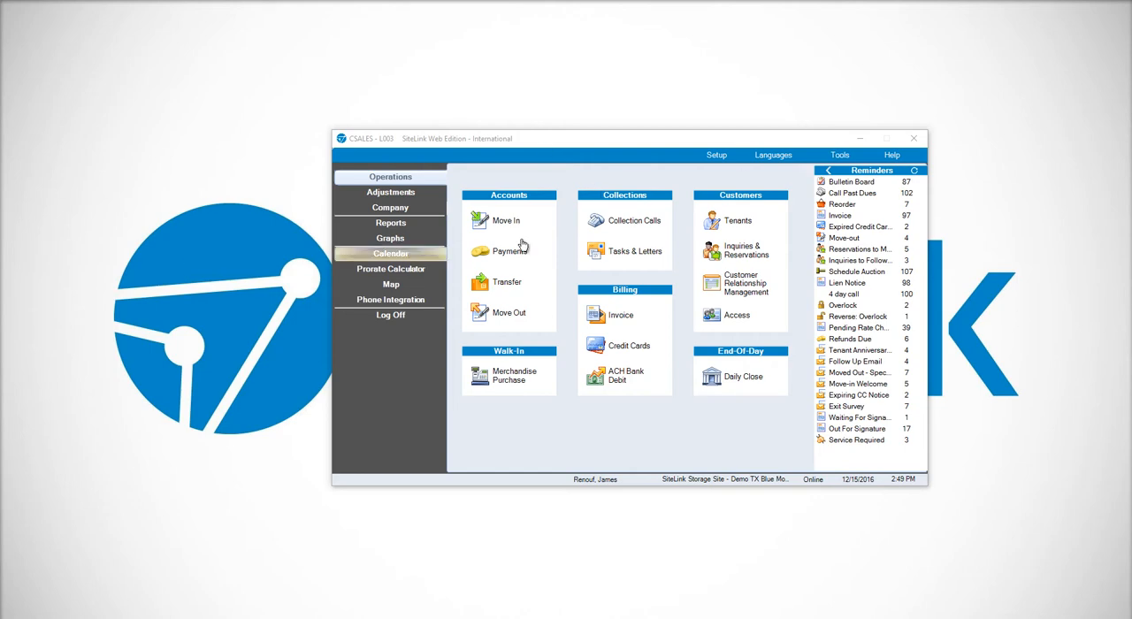
# - Open Setup and go to Form Setup where Blue Moon Lease is listed under Lease
pyautogui.click(717, 156)
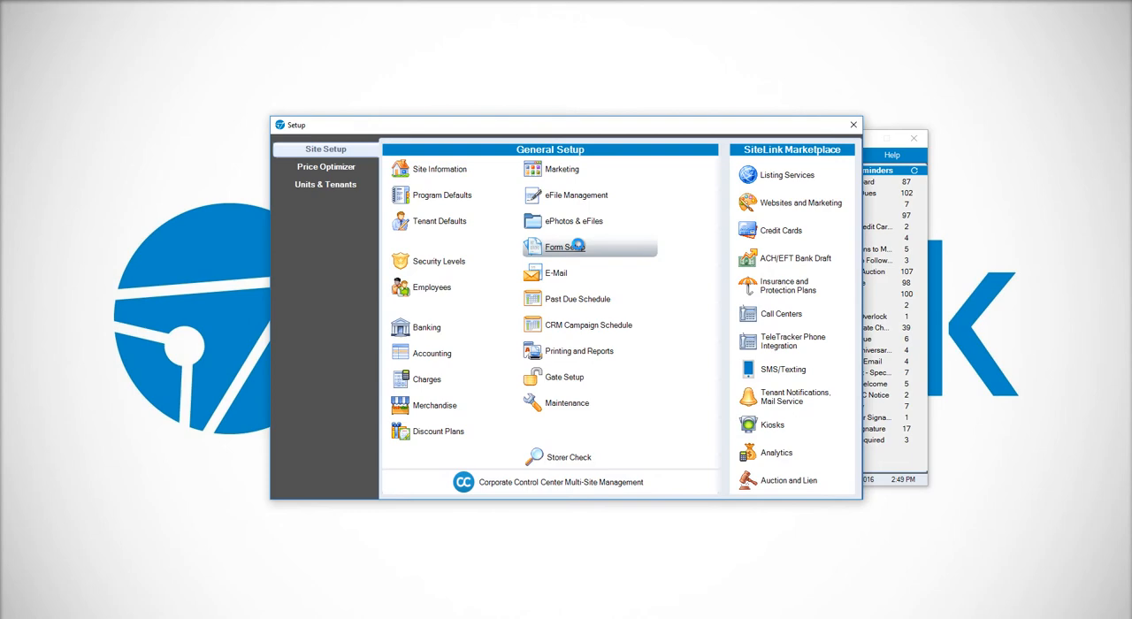
pyautogui.click(562, 247)
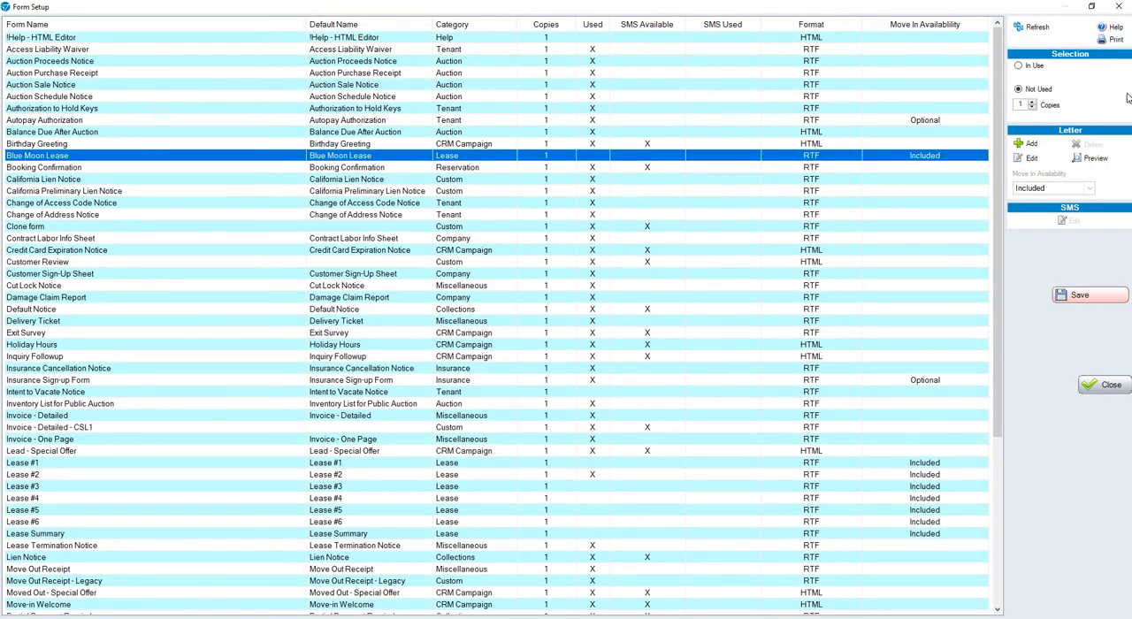
pyautogui.click(1019, 66)
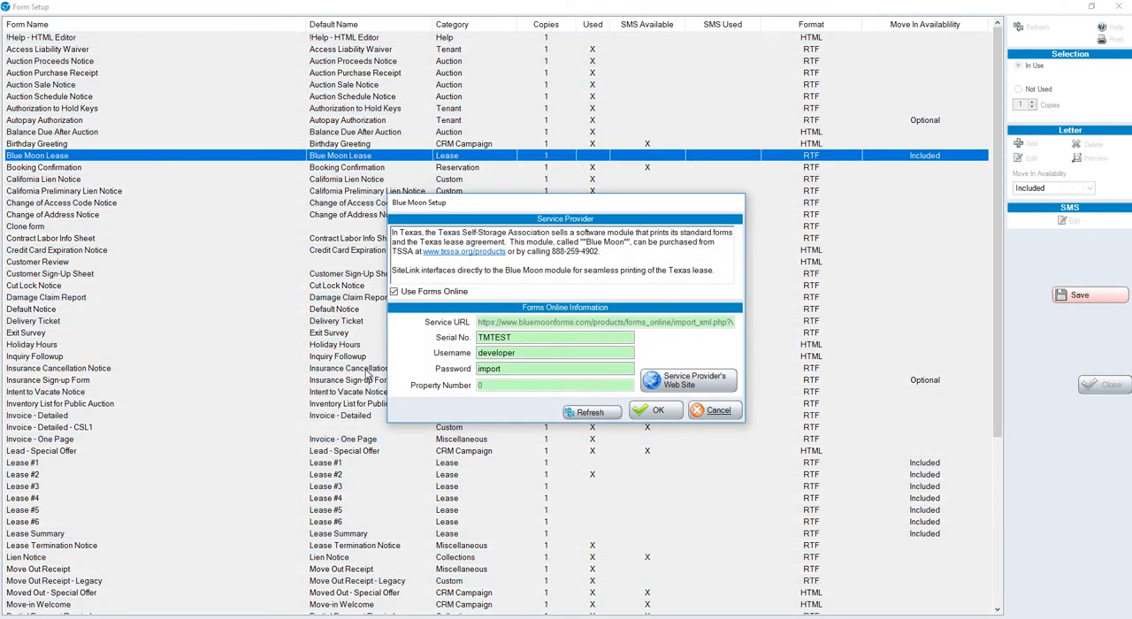
pyautogui.moveTo(488, 196)
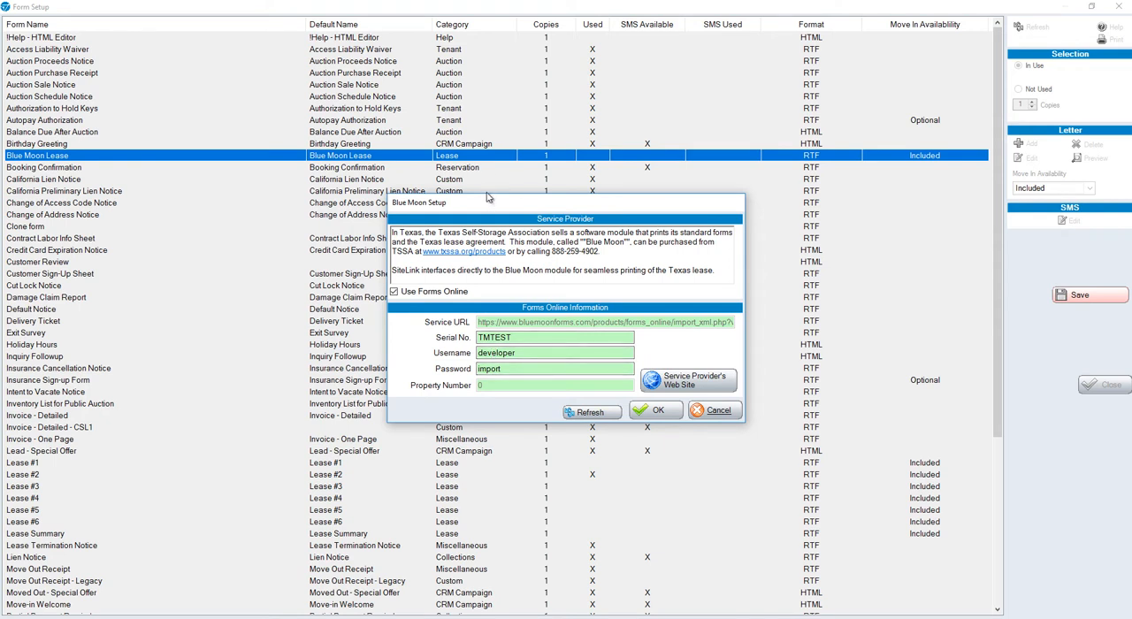
pyautogui.moveTo(590, 411)
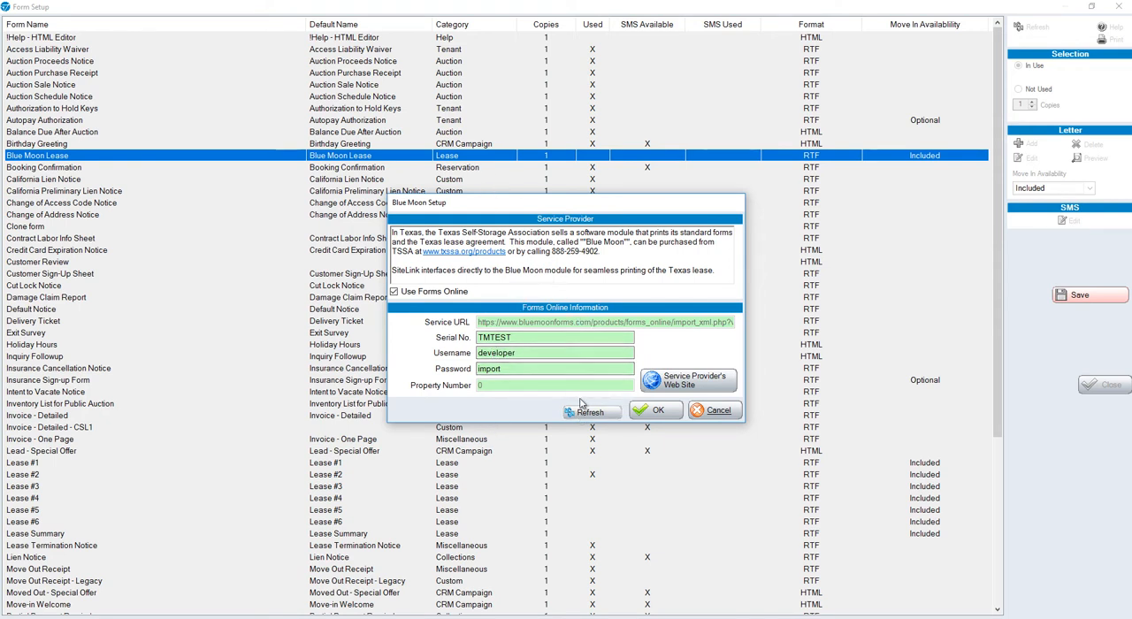
pyautogui.moveTo(443, 259)
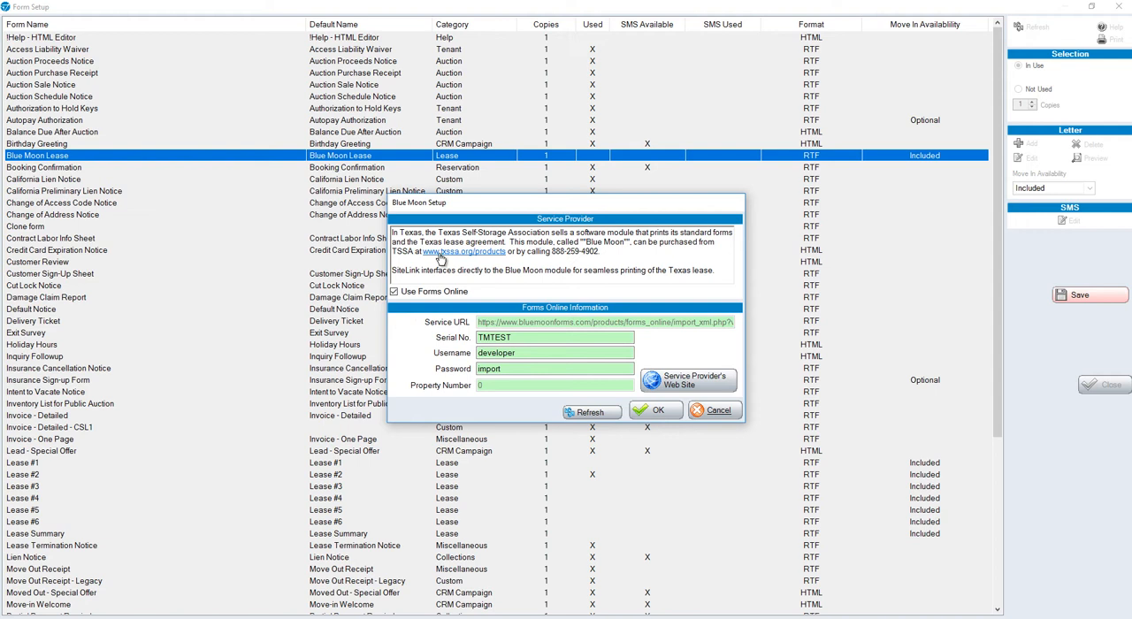
pyautogui.moveTo(517, 315)
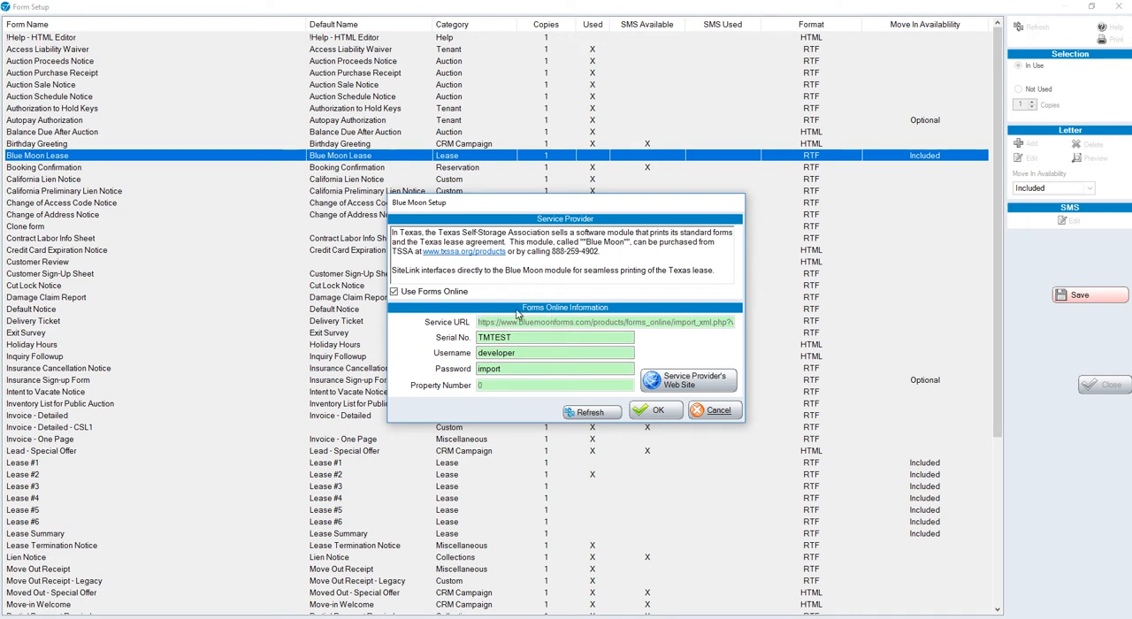
pyautogui.moveTo(609, 310)
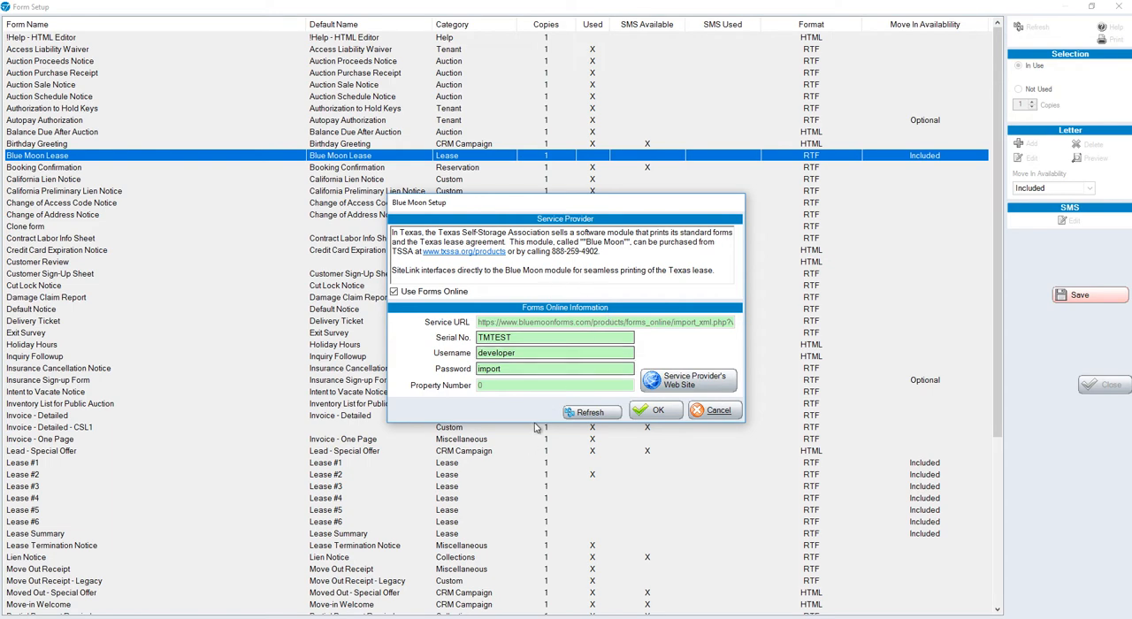
pyautogui.click(655, 410)
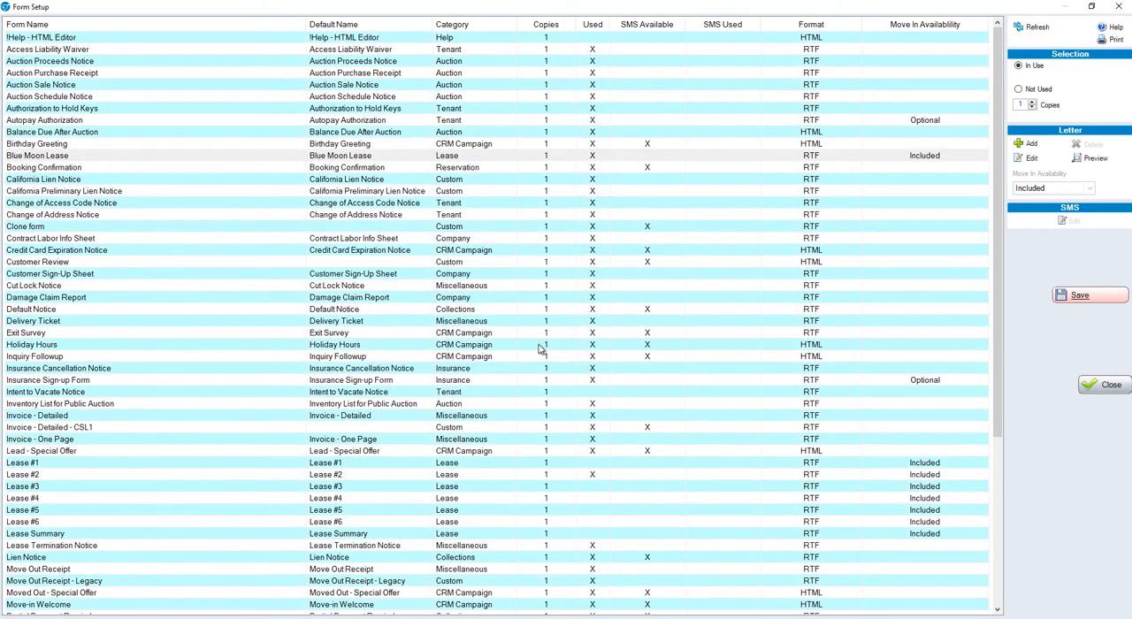
pyautogui.click(88, 155)
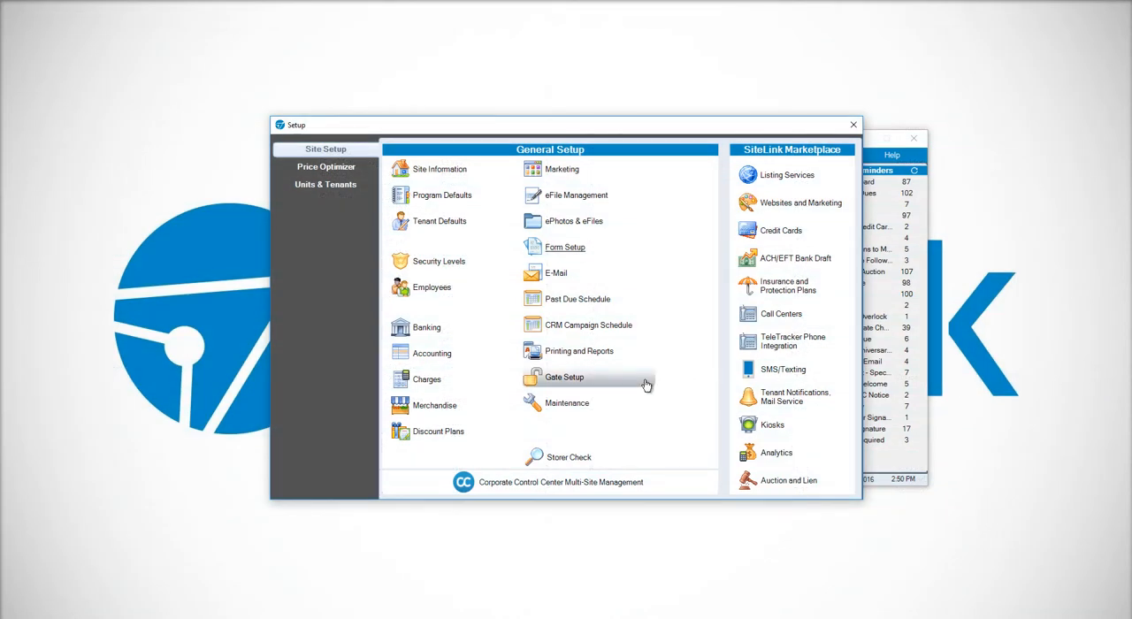
pyautogui.moveTo(577, 194)
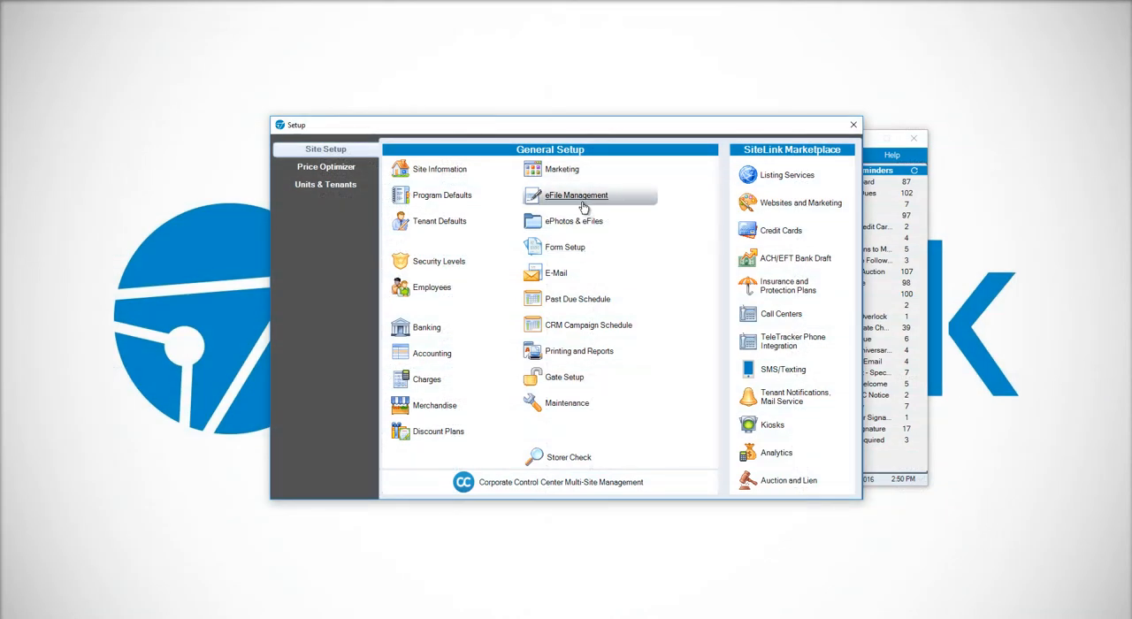
pyautogui.click(577, 194)
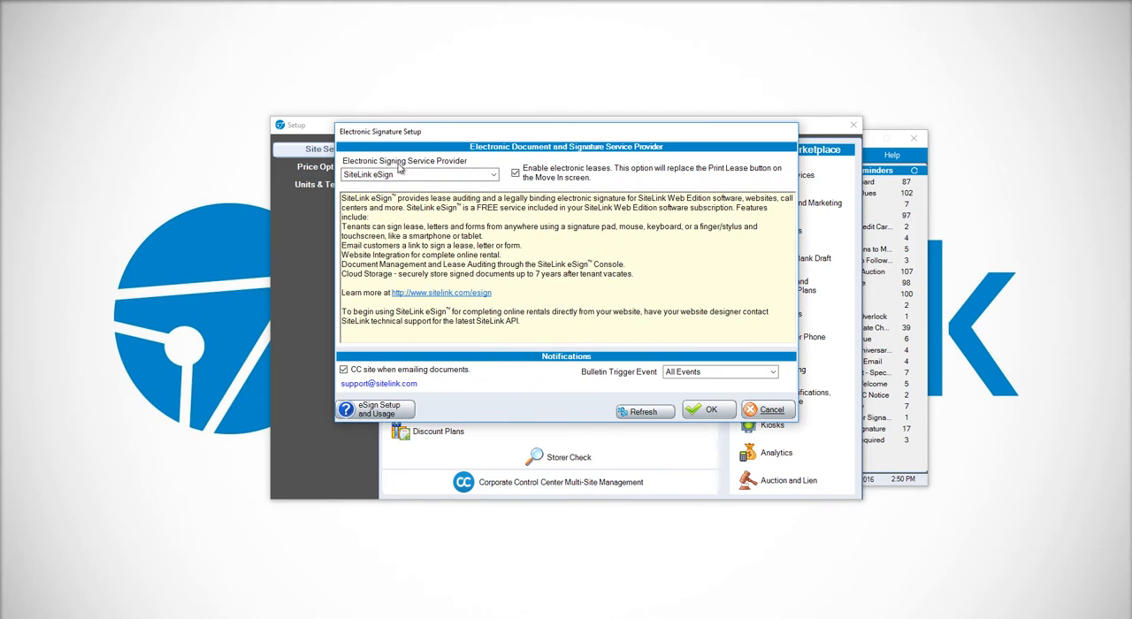
pyautogui.moveTo(442, 198)
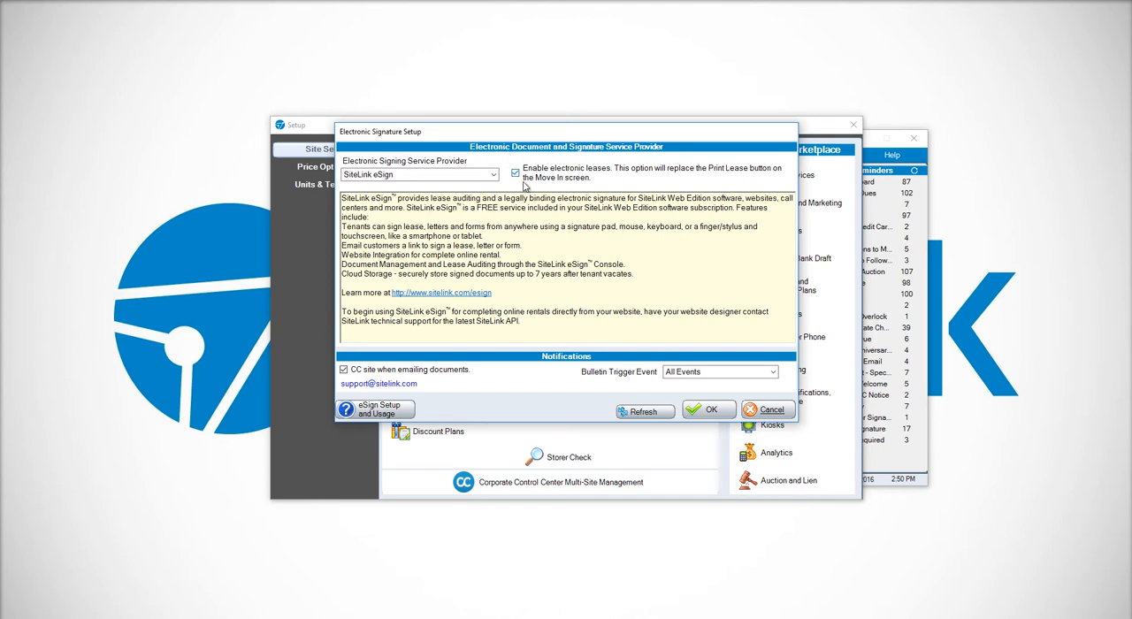
pyautogui.moveTo(648, 177)
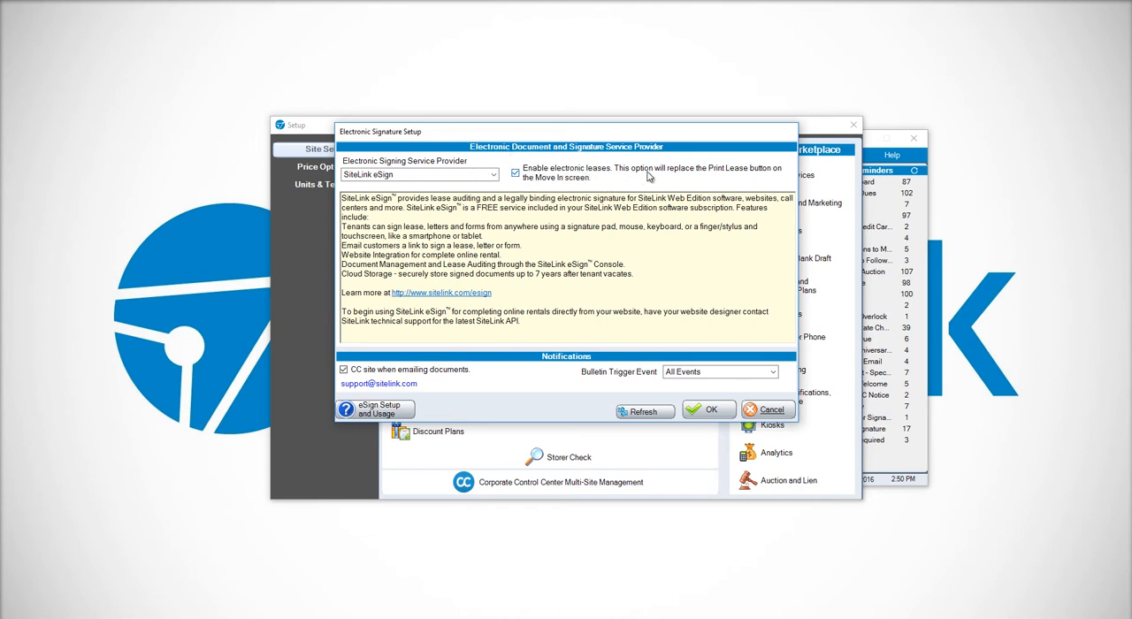
pyautogui.moveTo(771, 188)
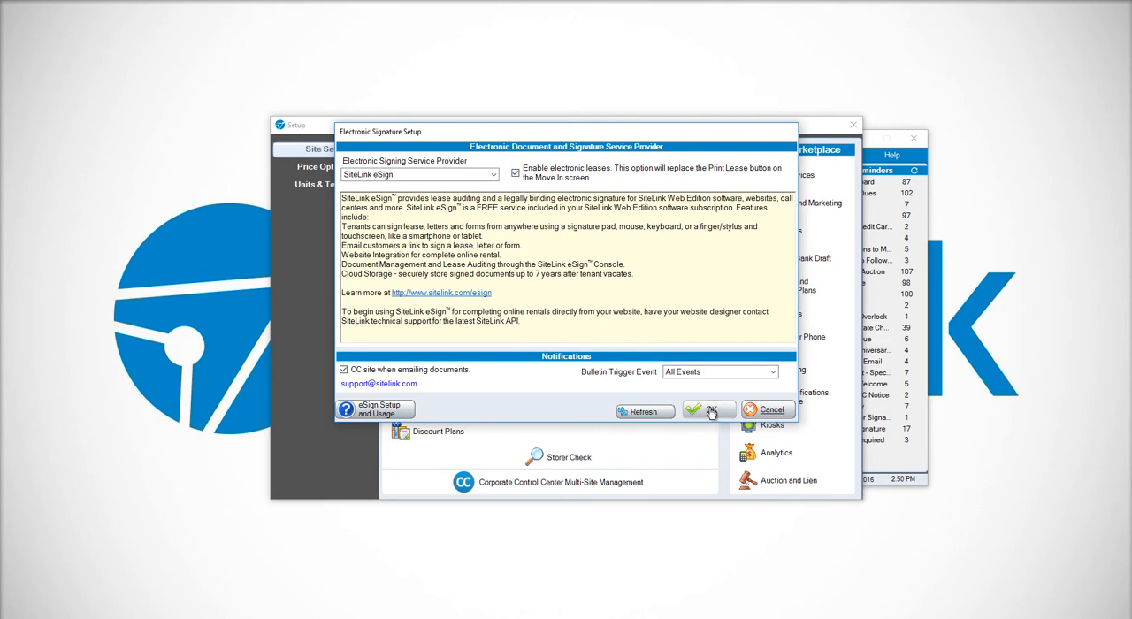
pyautogui.click(707, 411)
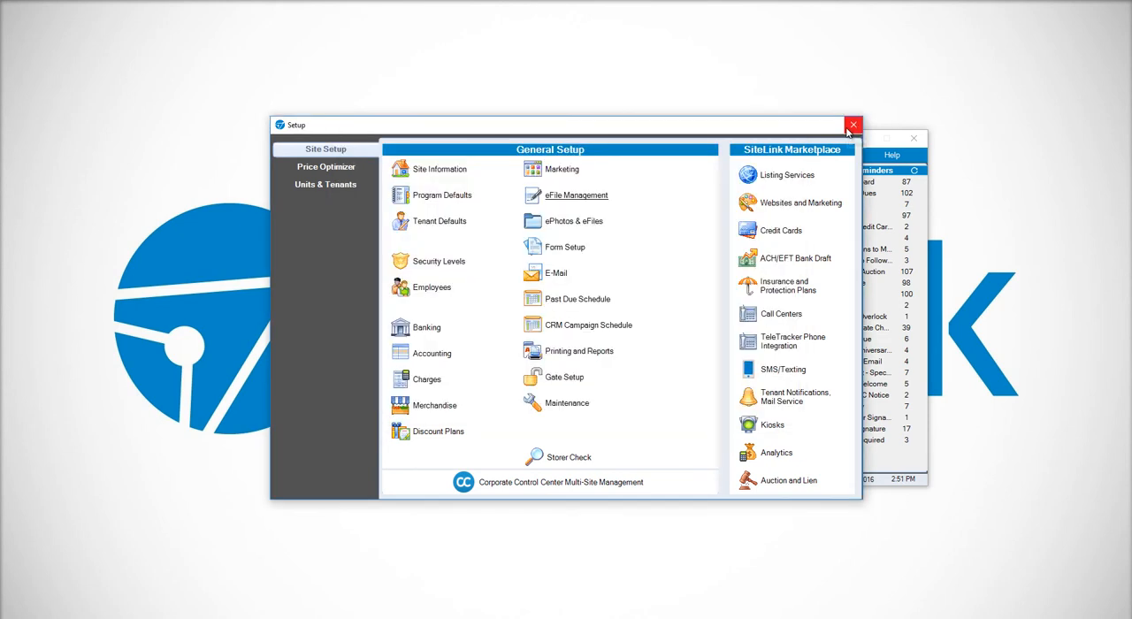
pyautogui.moveTo(853, 123)
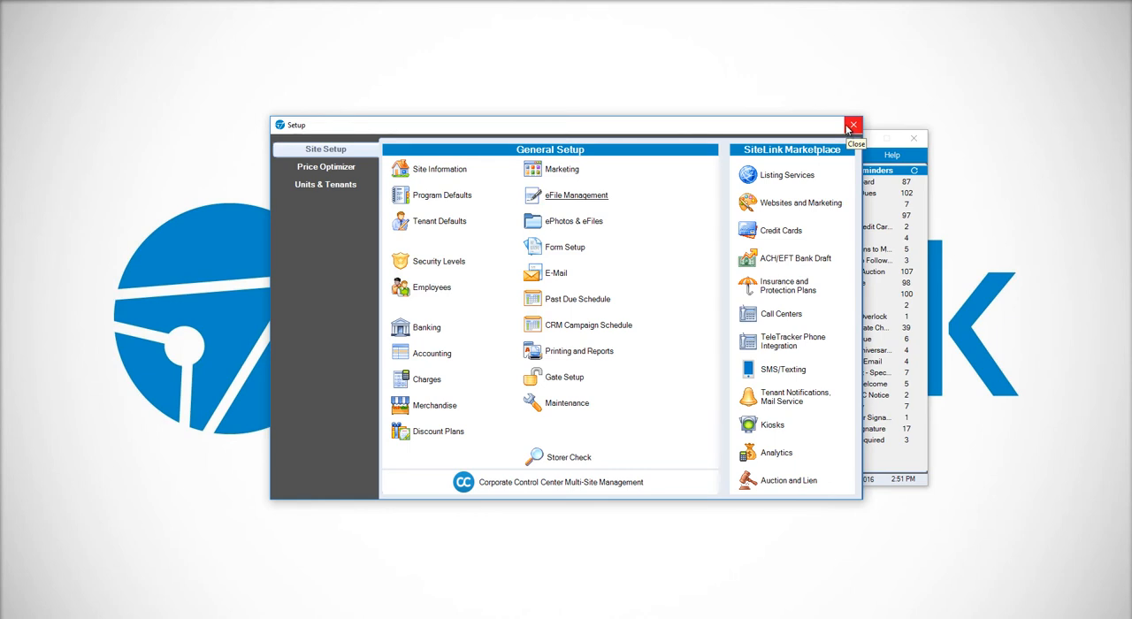
# - Leave Setup, start a Move In for the test tenant into unit CP116 and save it
pyautogui.click(853, 124)
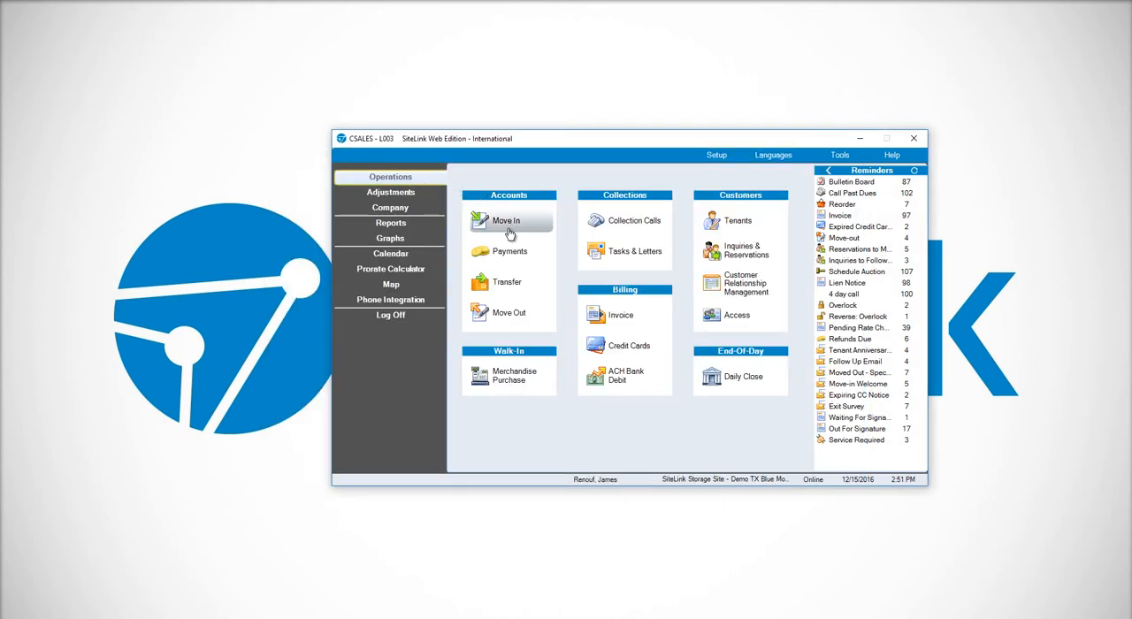
pyautogui.click(506, 219)
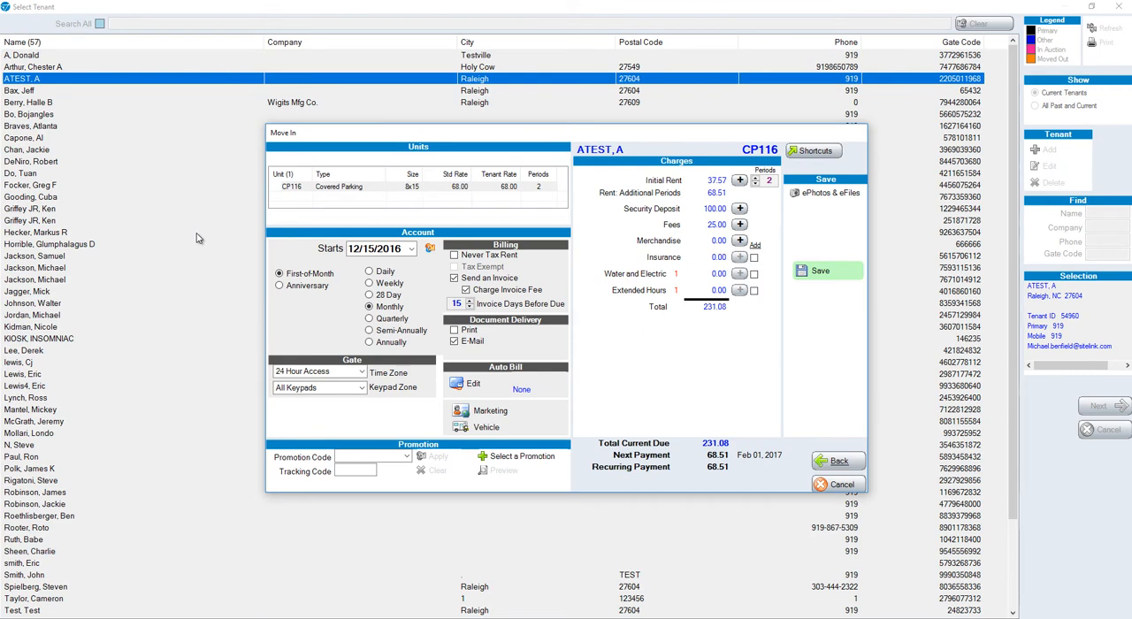
pyautogui.moveTo(197, 237)
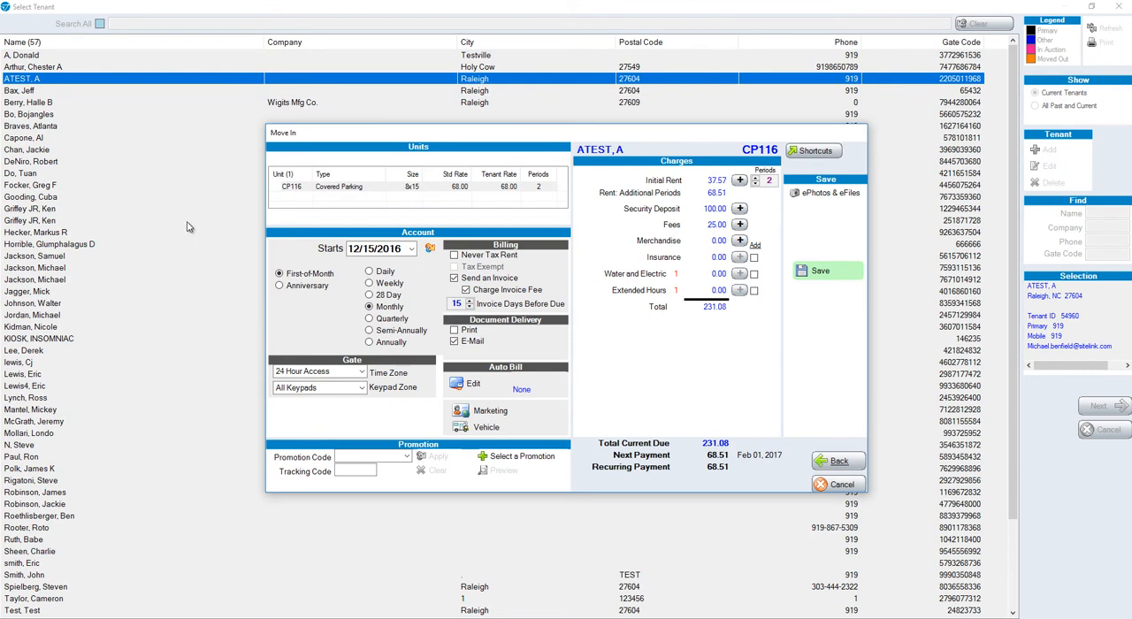
pyautogui.click(821, 271)
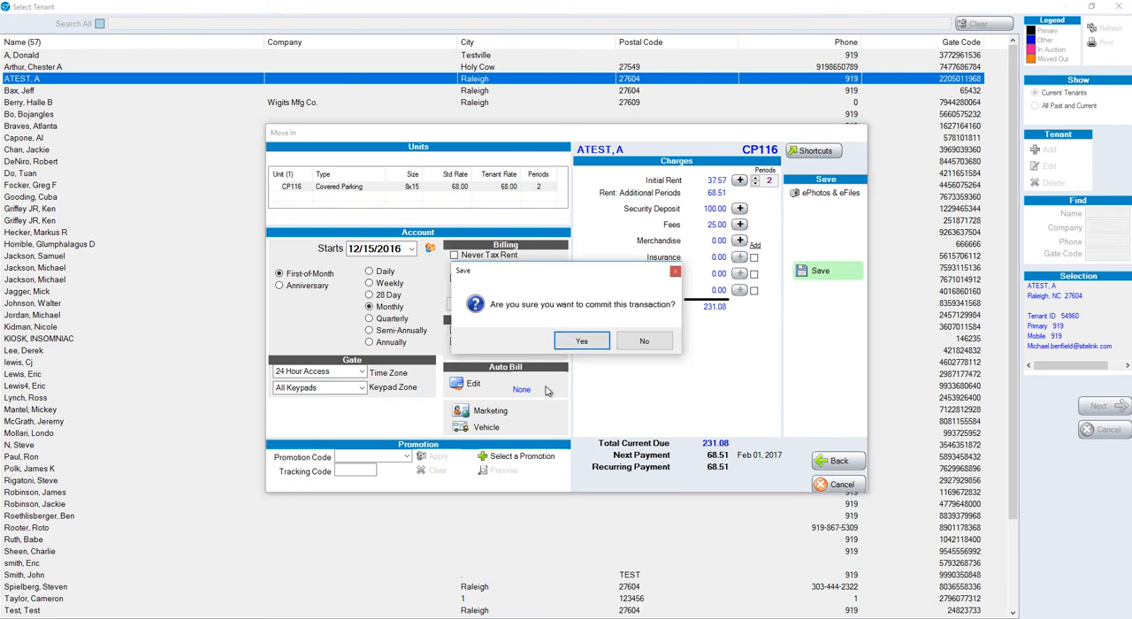
# - Commit the move-in transaction and choose eSign under Move In Forms
pyautogui.click(580, 341)
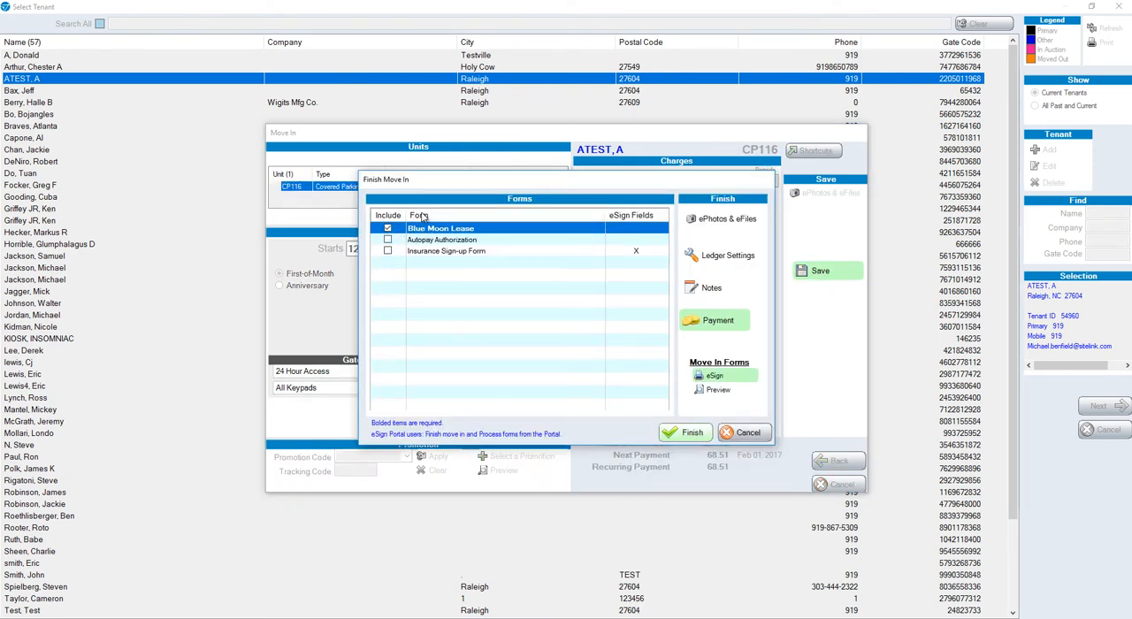
pyautogui.moveTo(741, 399)
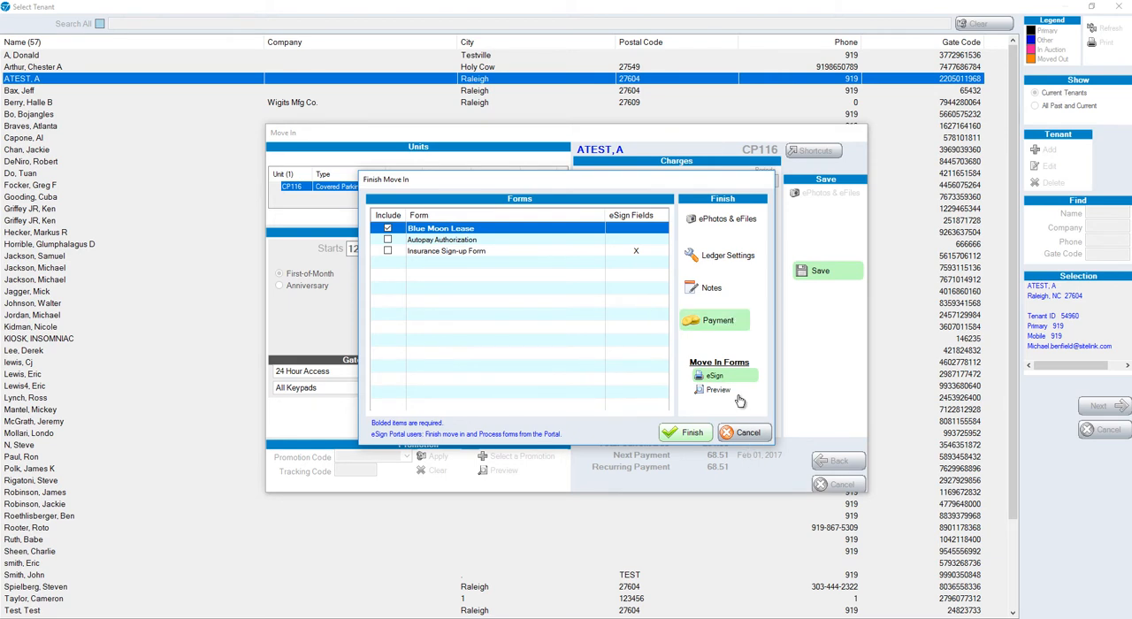
pyautogui.click(714, 375)
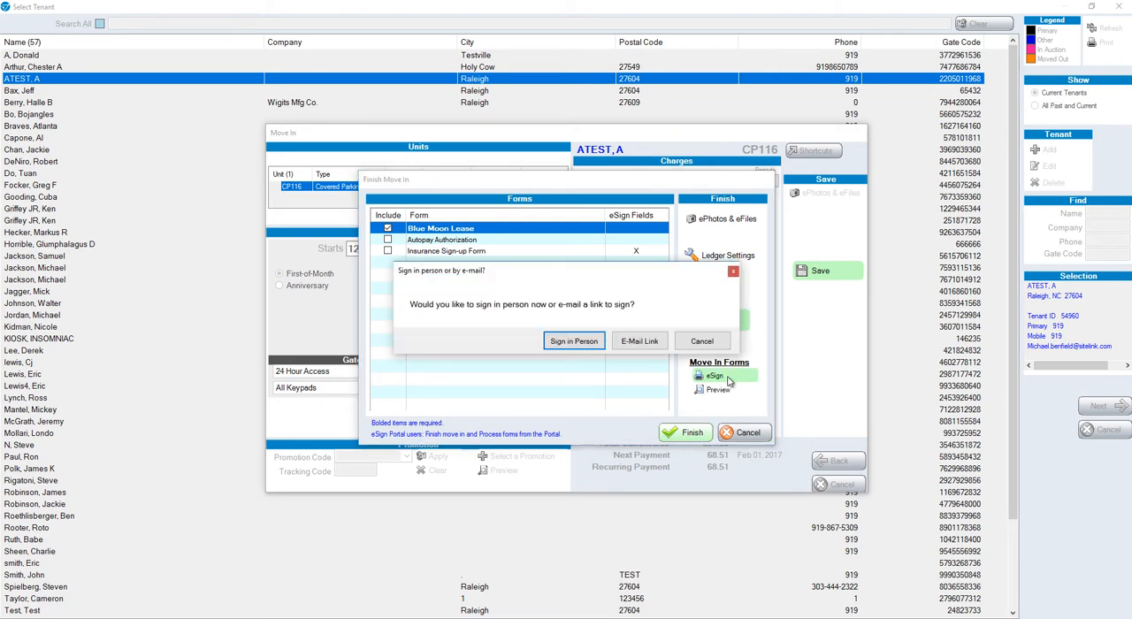
pyautogui.moveTo(747, 388)
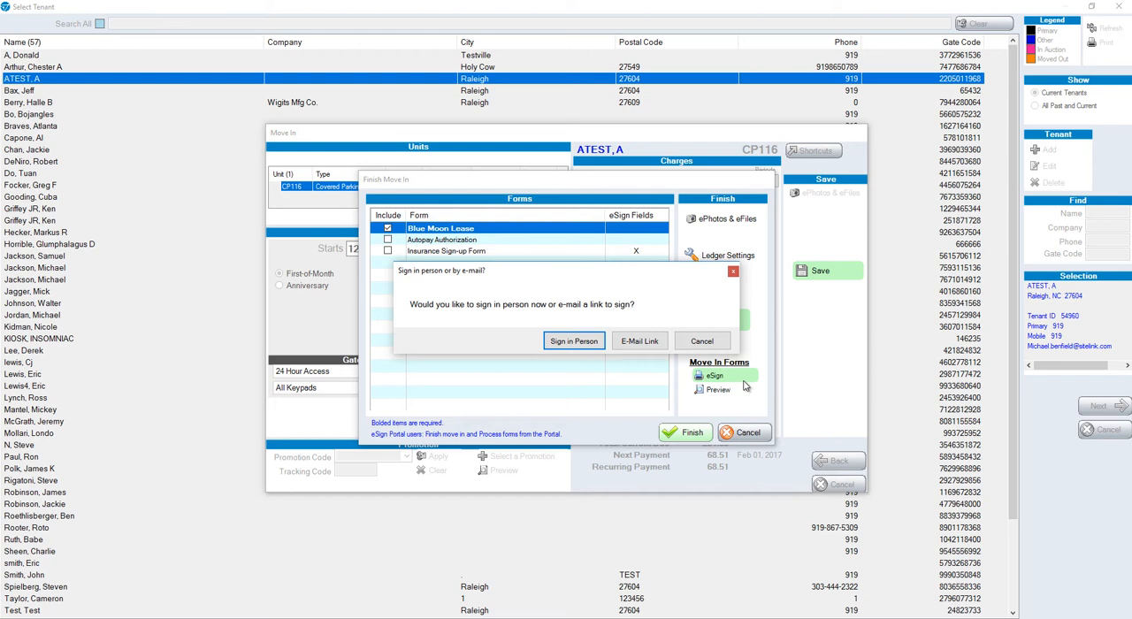
pyautogui.moveTo(575, 364)
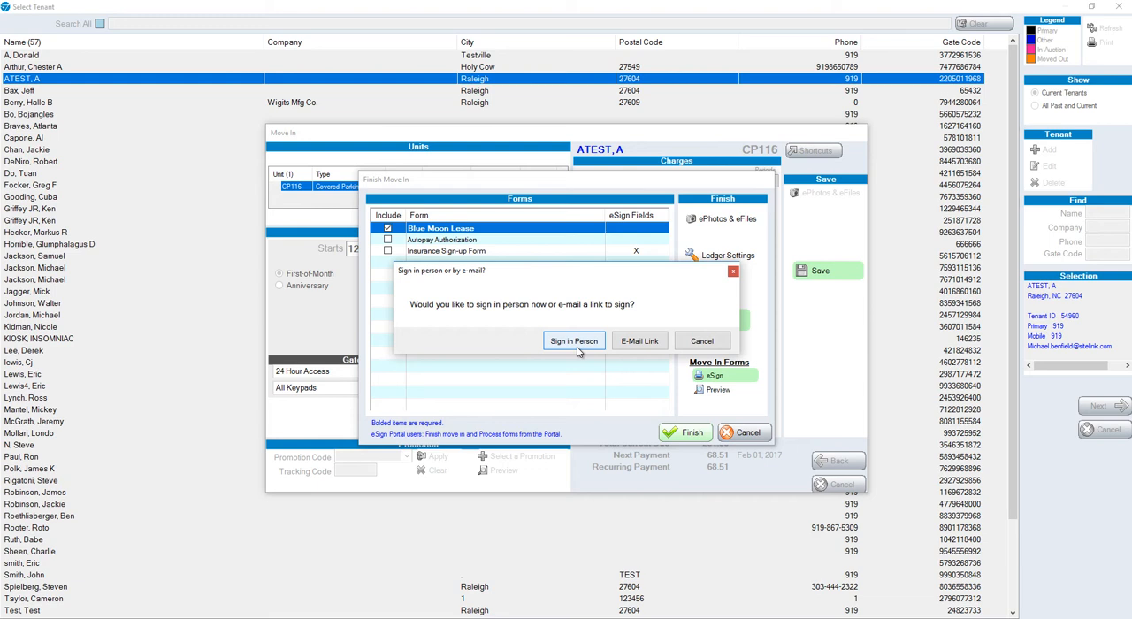
pyautogui.moveTo(640, 341)
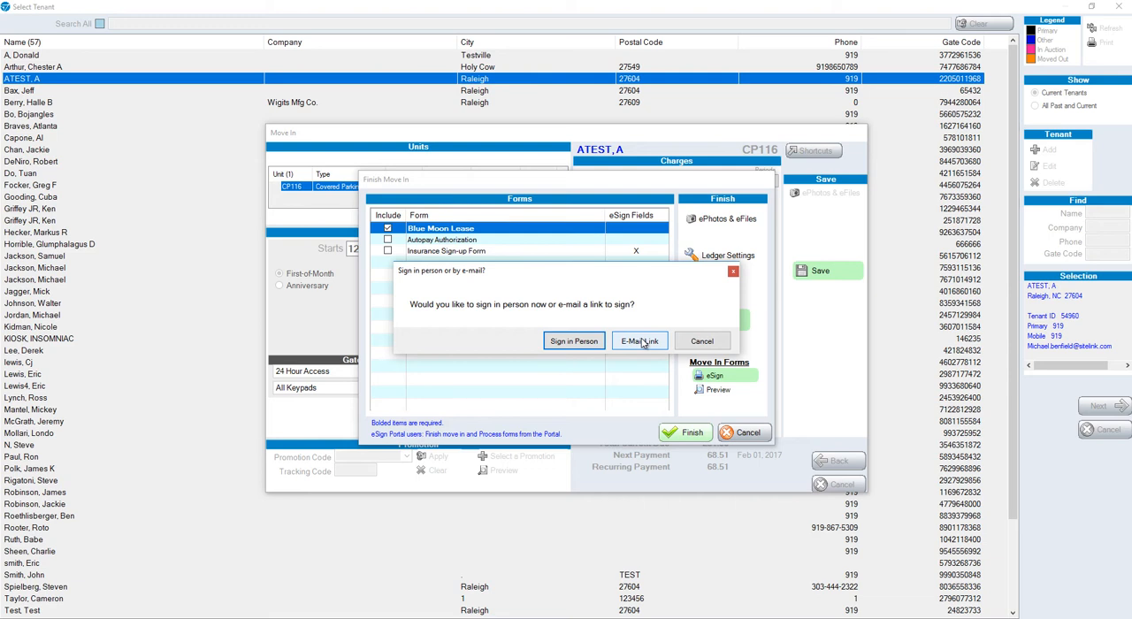
pyautogui.moveTo(573, 341)
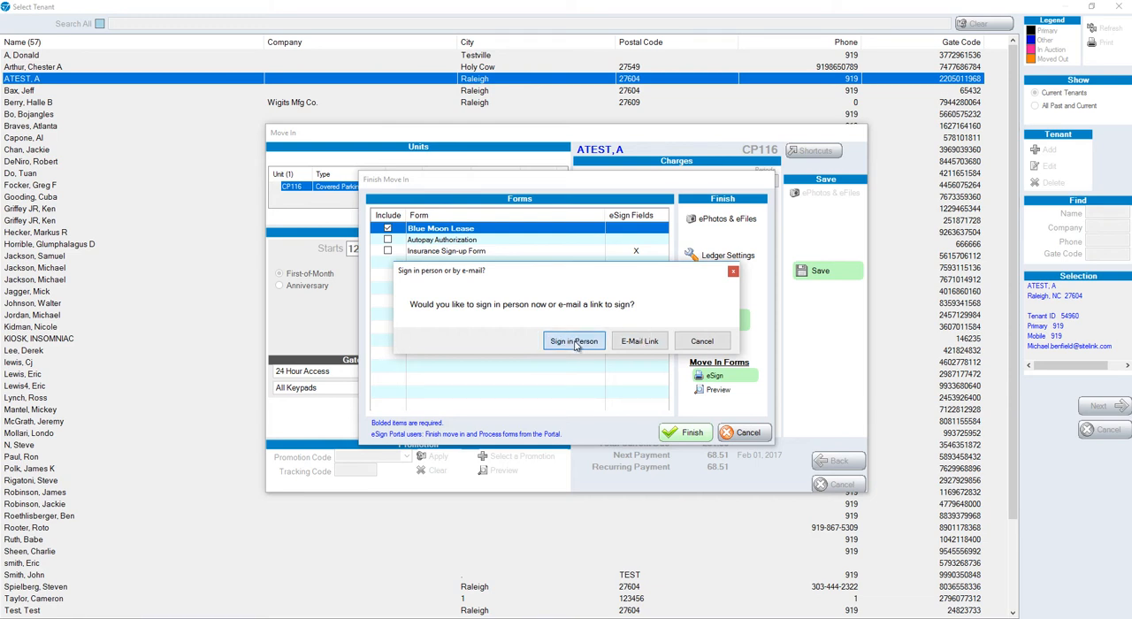
# - Choose Sign in Person for the Blue Moon Lease eSign
pyautogui.click(548, 341)
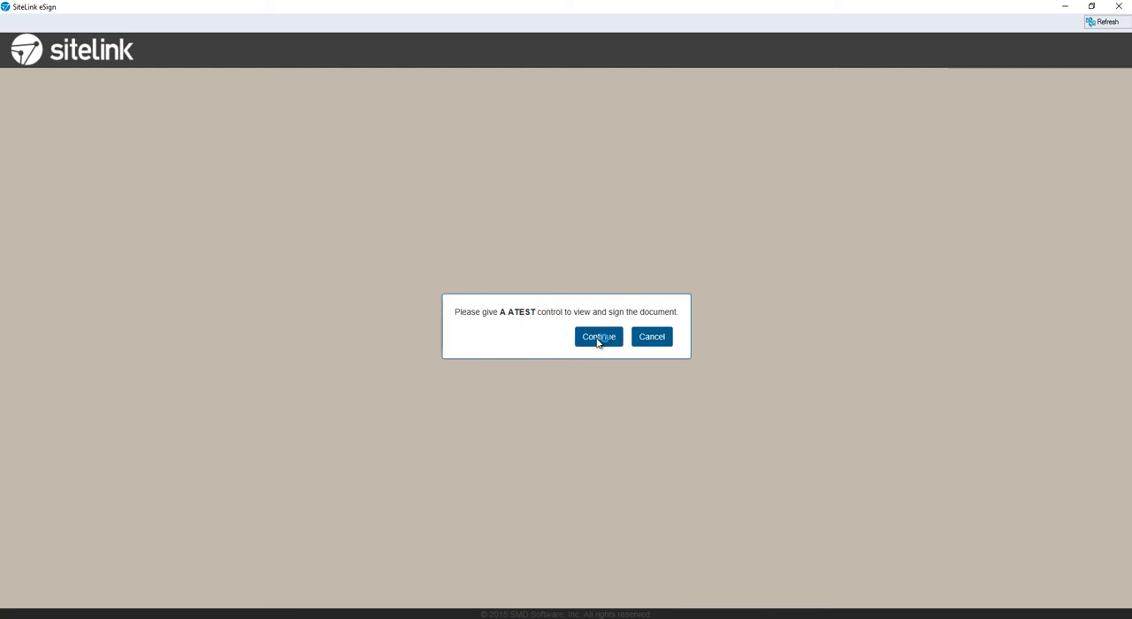
# - Hand control to the tenant and fill the tenant signature field with a drawn signature
pyautogui.click(598, 336)
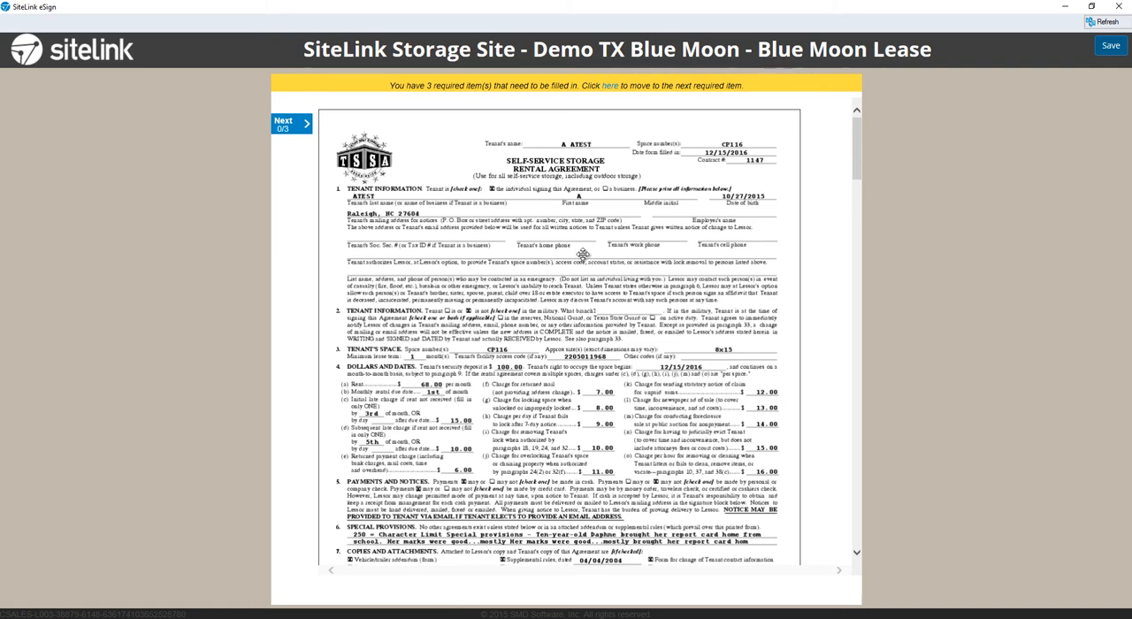
pyautogui.scroll(-3)
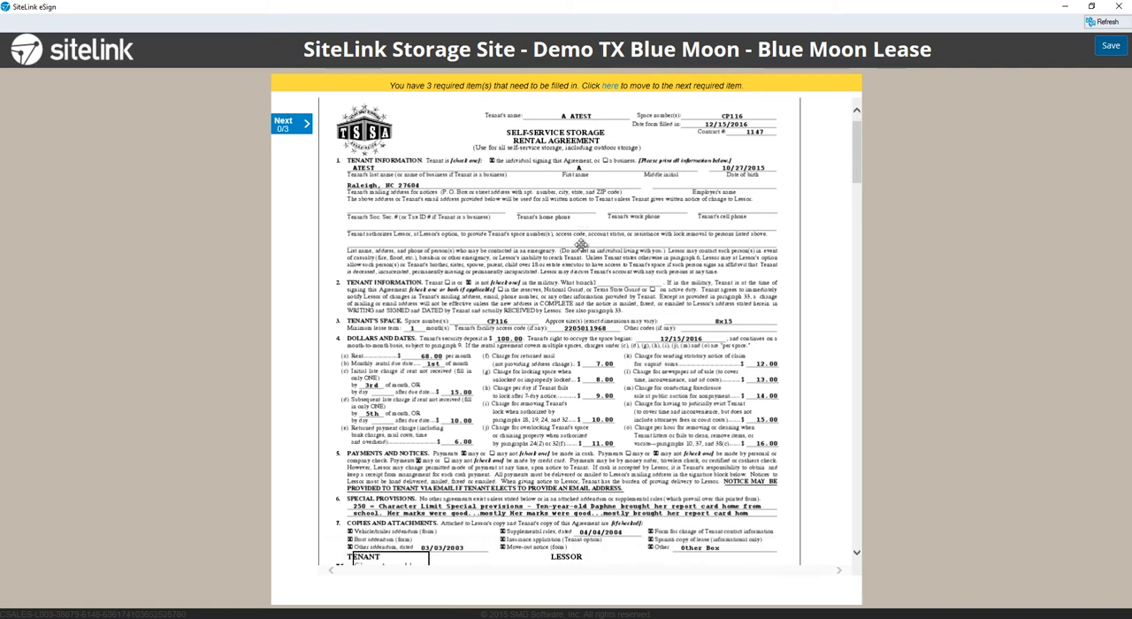
pyautogui.scroll(-3)
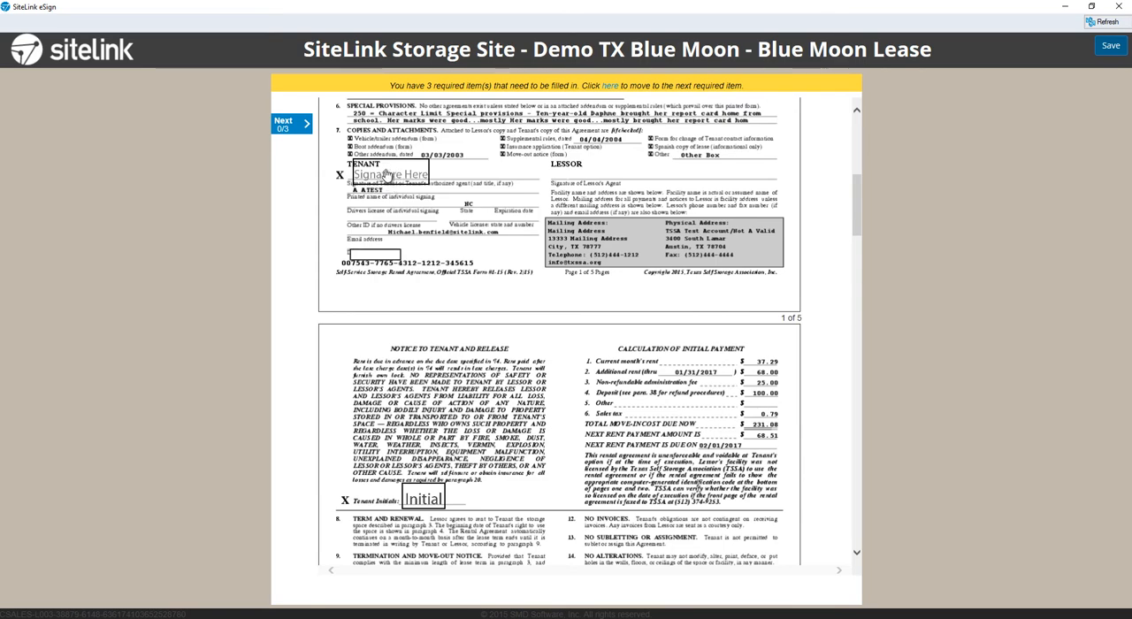
pyautogui.click(390, 173)
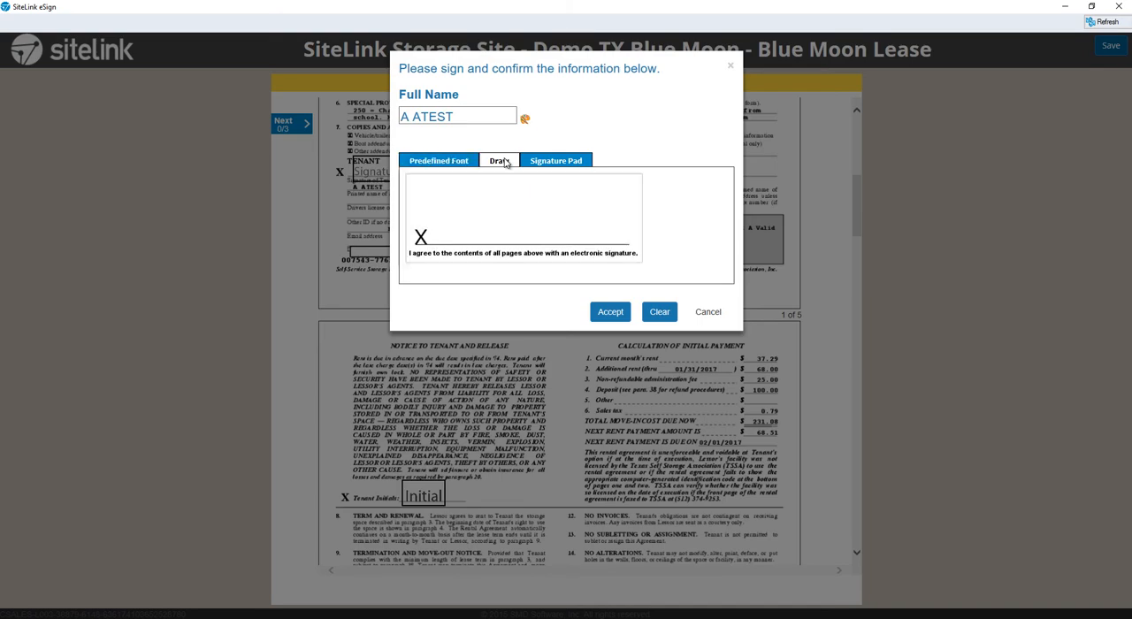
pyautogui.moveTo(428, 212); pyautogui.dragTo(552, 212)
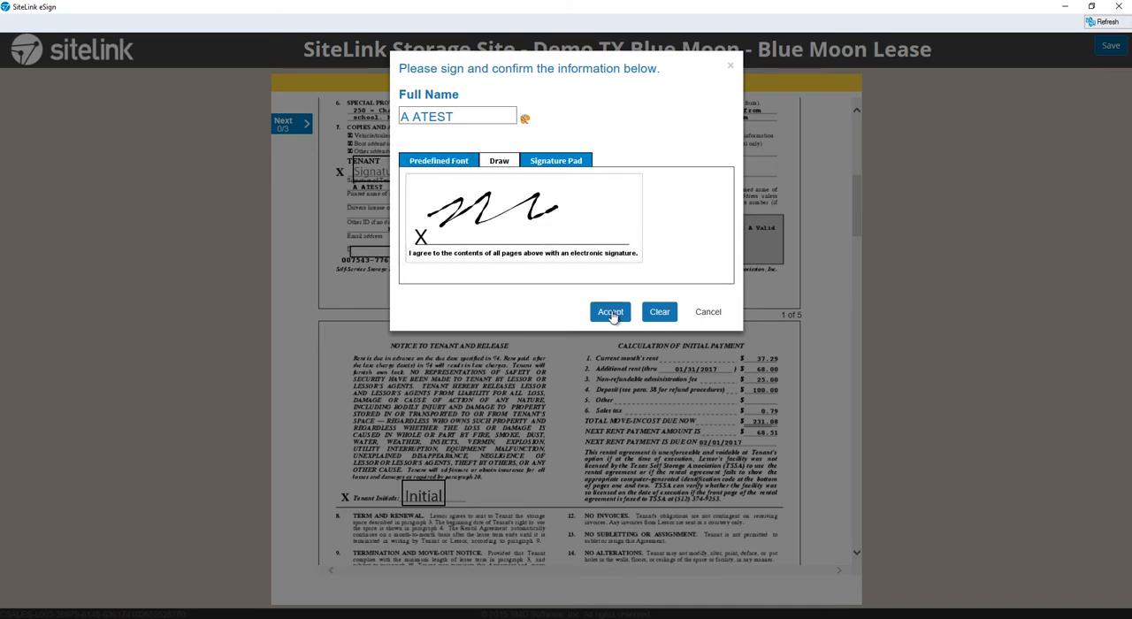
pyautogui.click(608, 311)
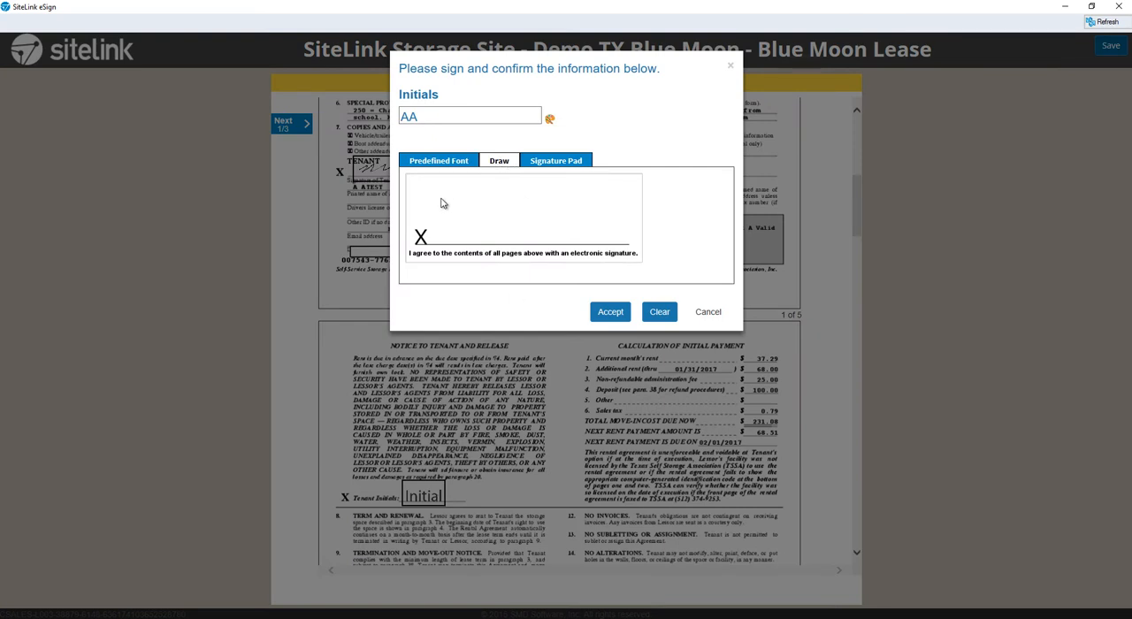
# - Add the tenant's drawn initials and pick the signing date on the lease
pyautogui.moveTo(433, 193); pyautogui.dragTo(478, 244)
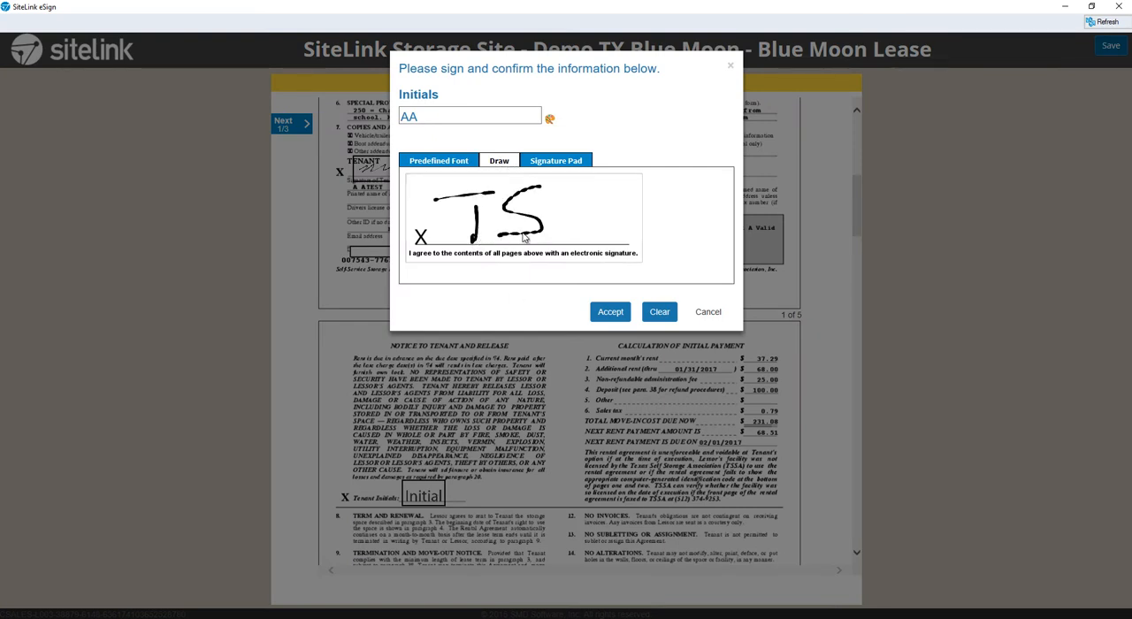
pyautogui.click(609, 312)
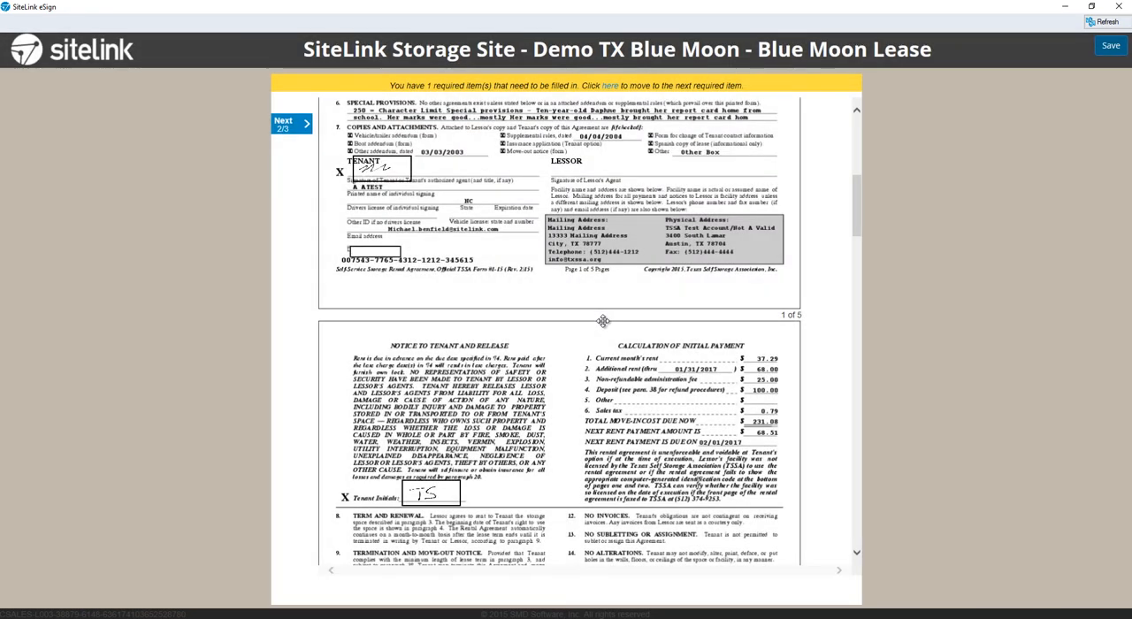
pyautogui.click(375, 252)
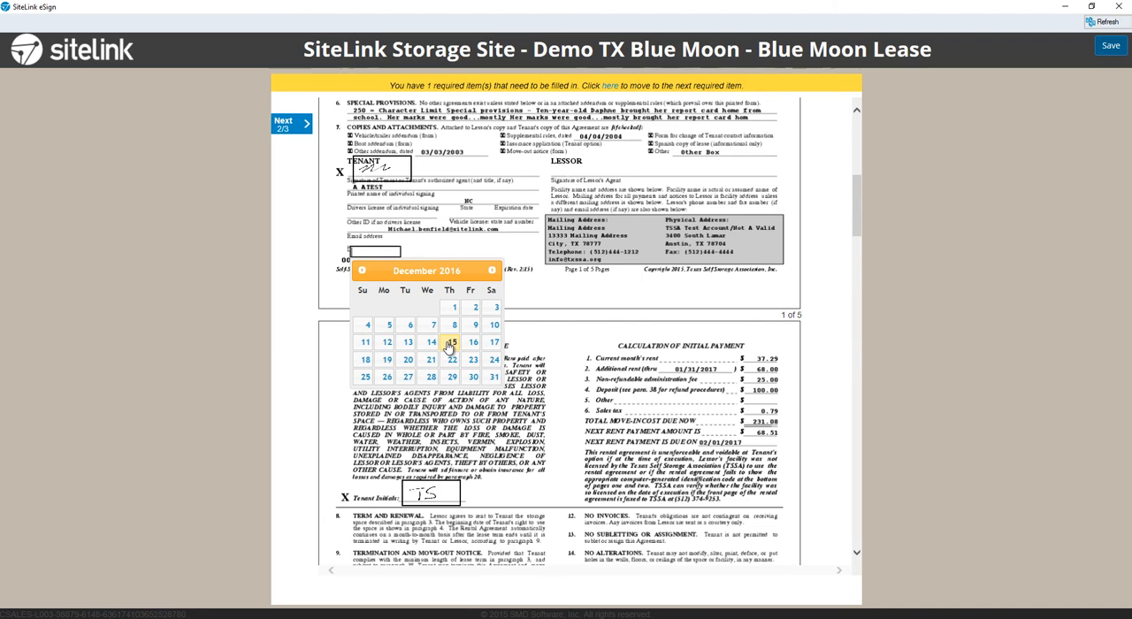
pyautogui.click(451, 343)
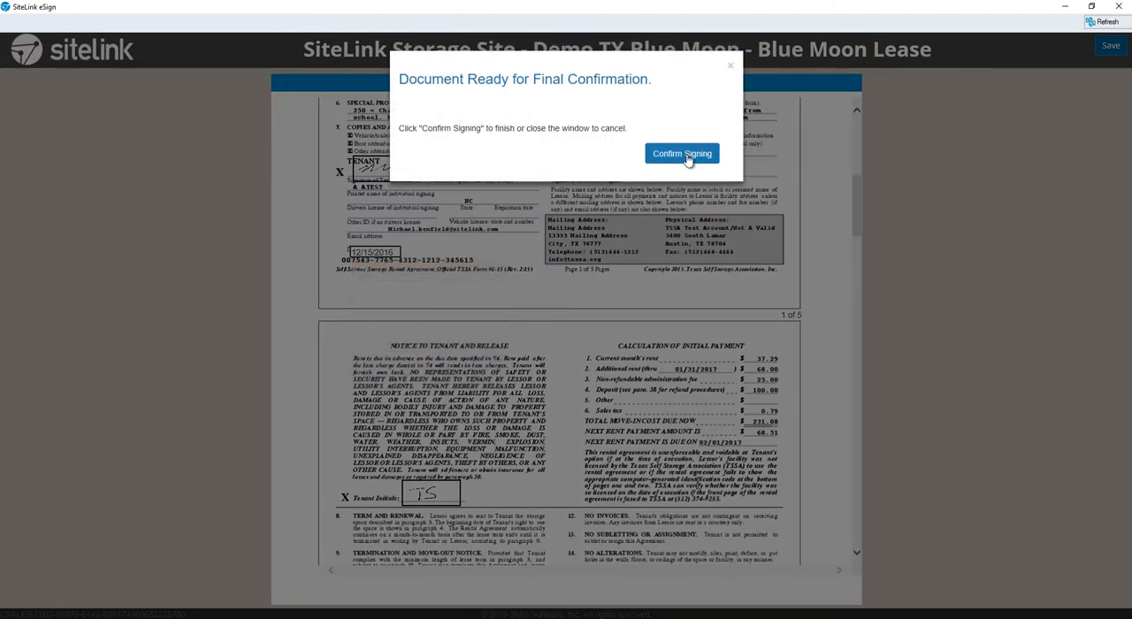
# - Confirm the tenant's signing and hand control to the manager
pyautogui.click(683, 152)
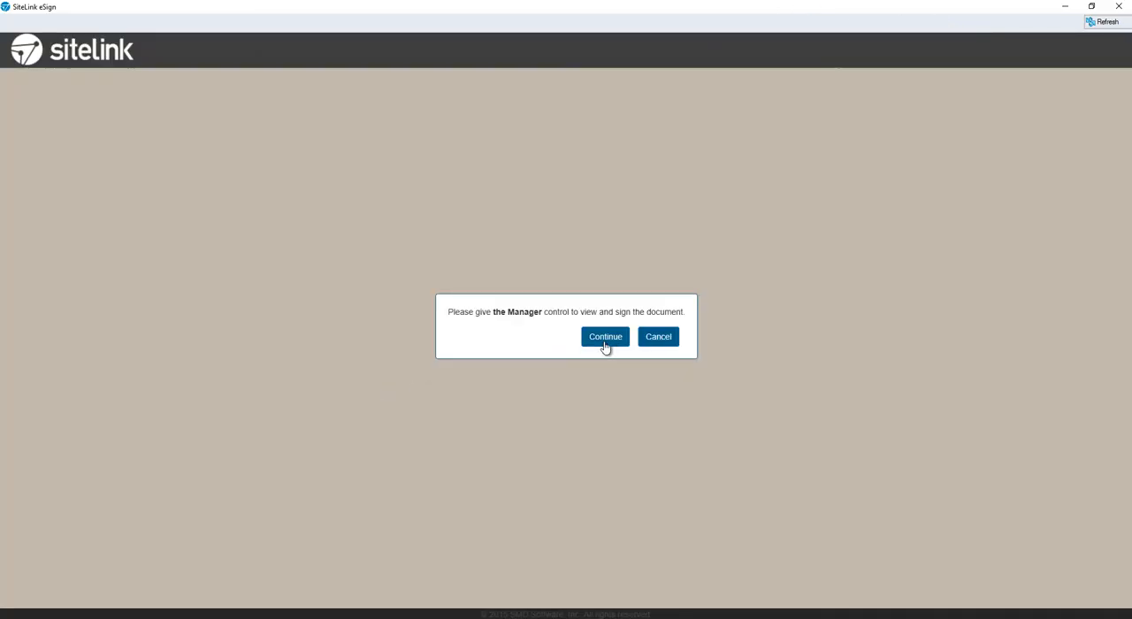
pyautogui.click(605, 336)
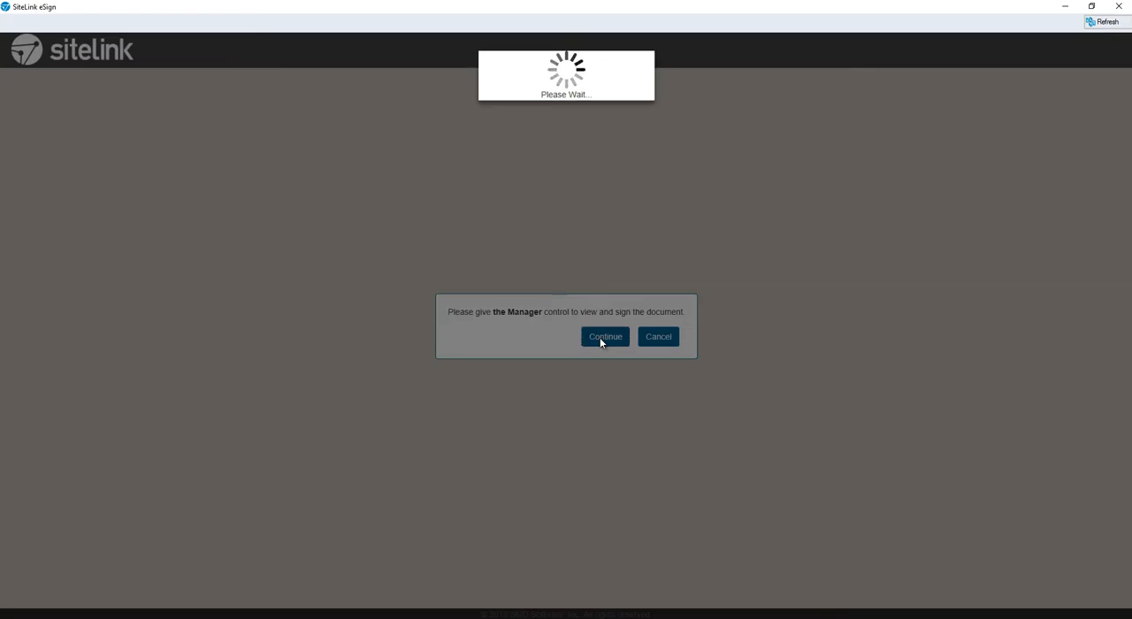
pyautogui.click(605, 336)
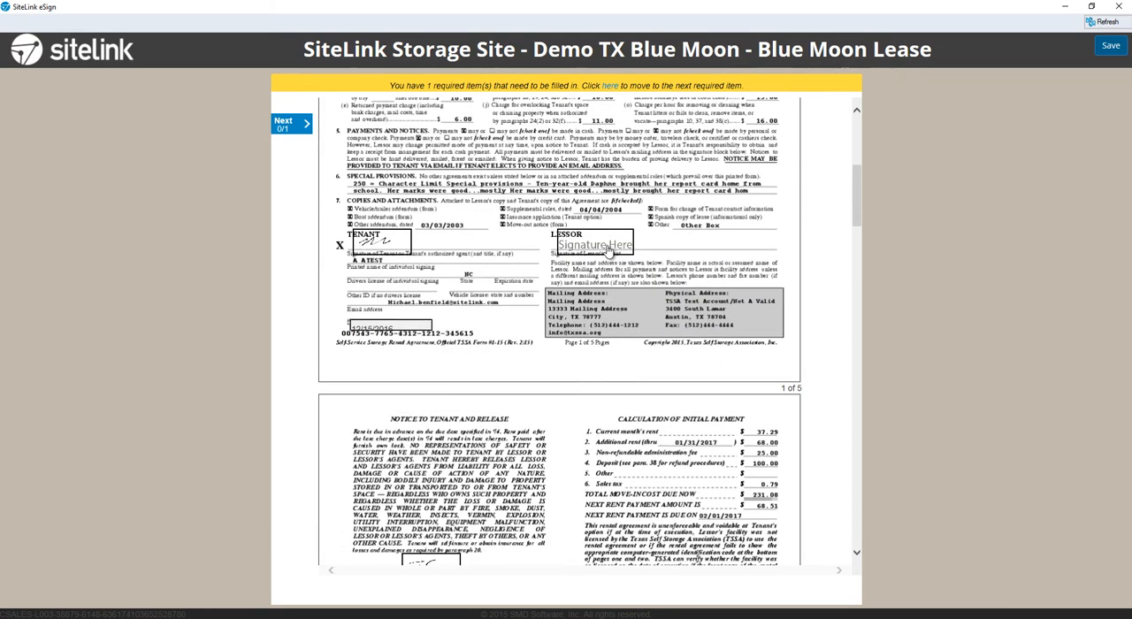
# - Sign the Lessor field as the manager, accept it and confirm signing as completed
pyautogui.click(593, 245)
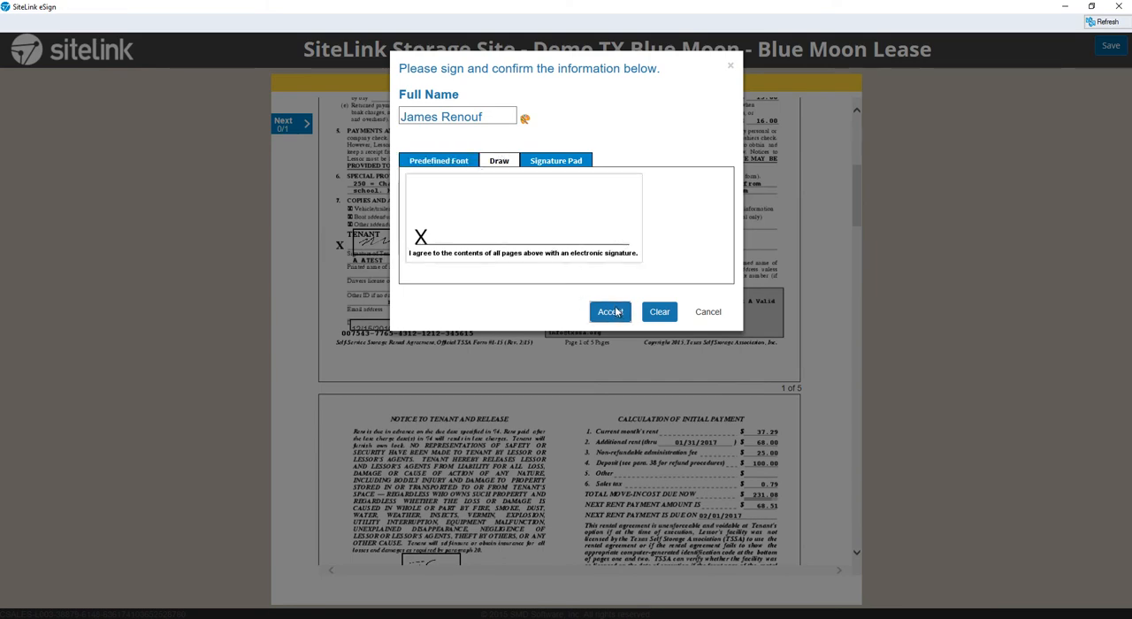
pyautogui.click(608, 311)
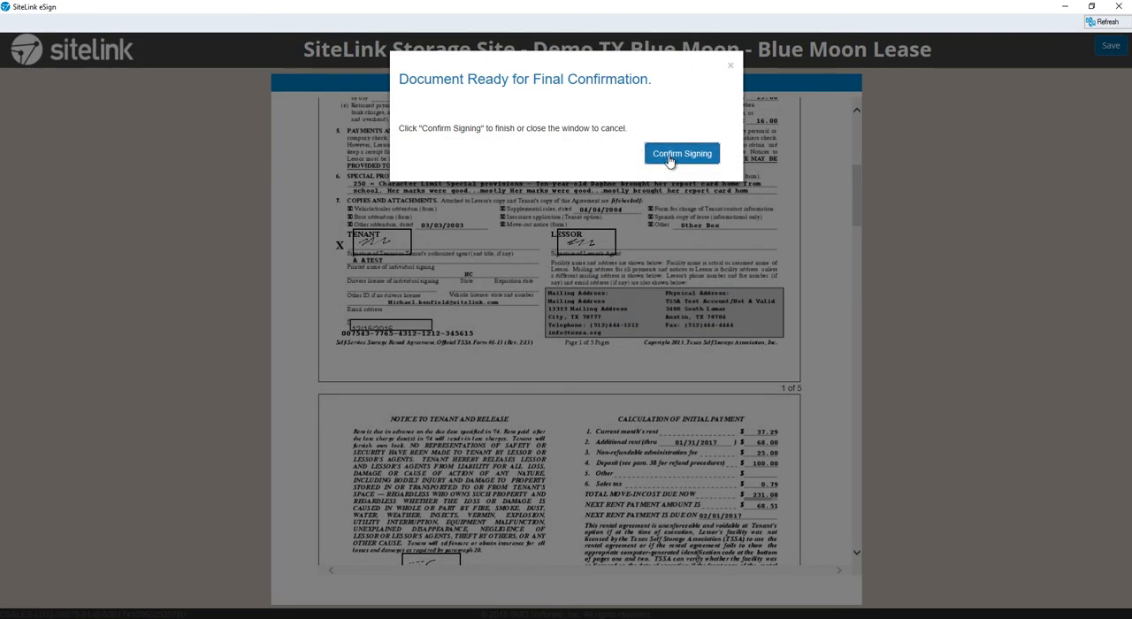
pyautogui.click(681, 152)
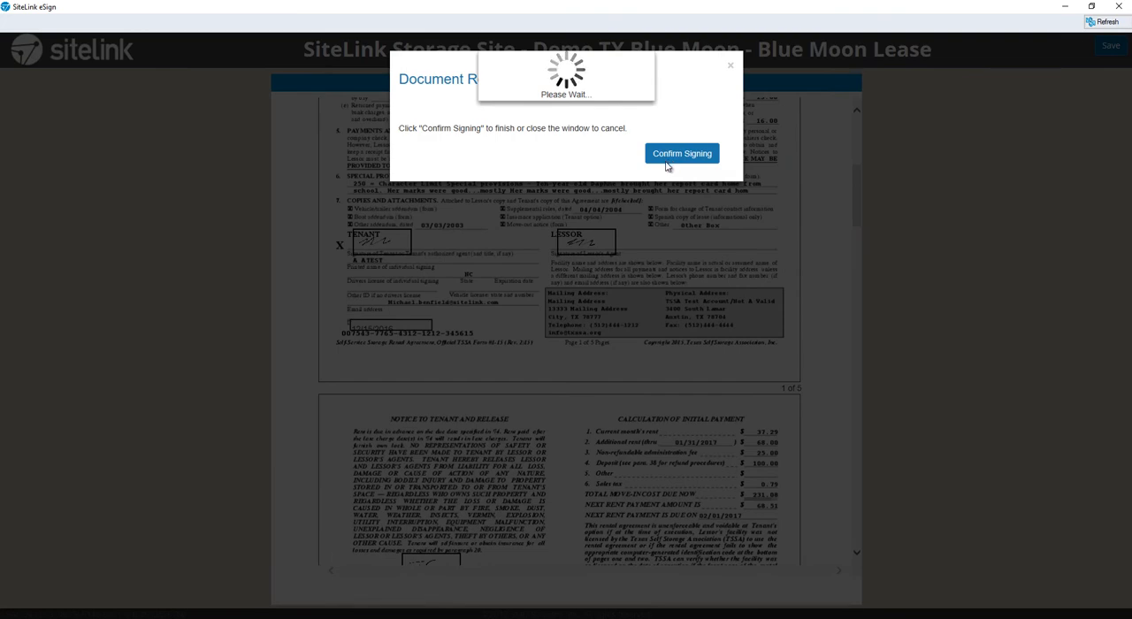
pyautogui.click(681, 152)
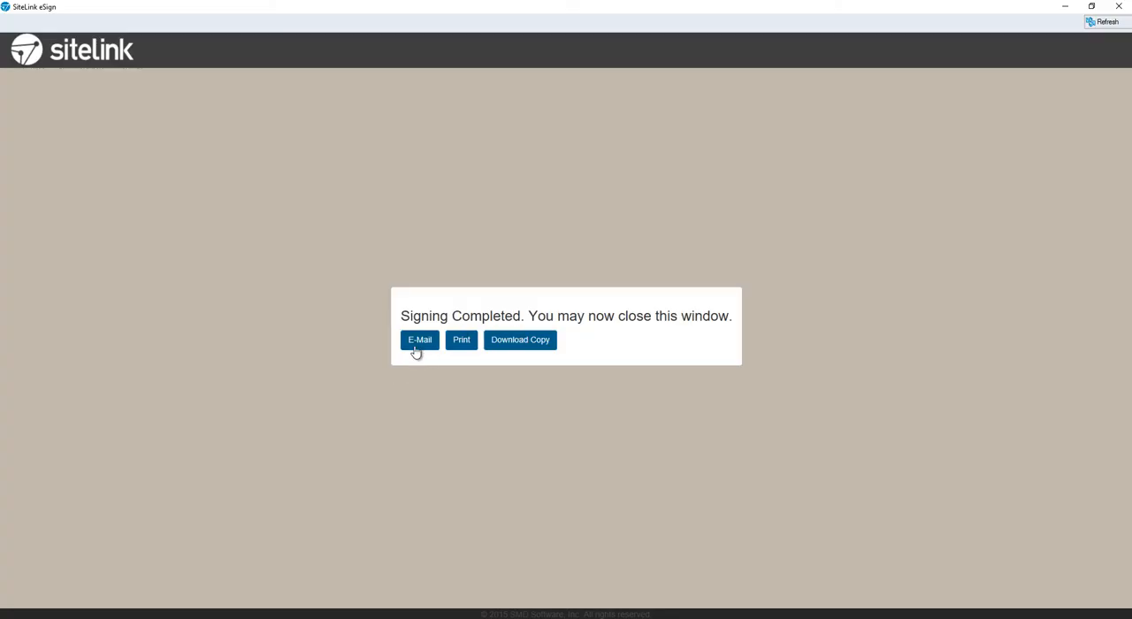
pyautogui.moveTo(569, 290)
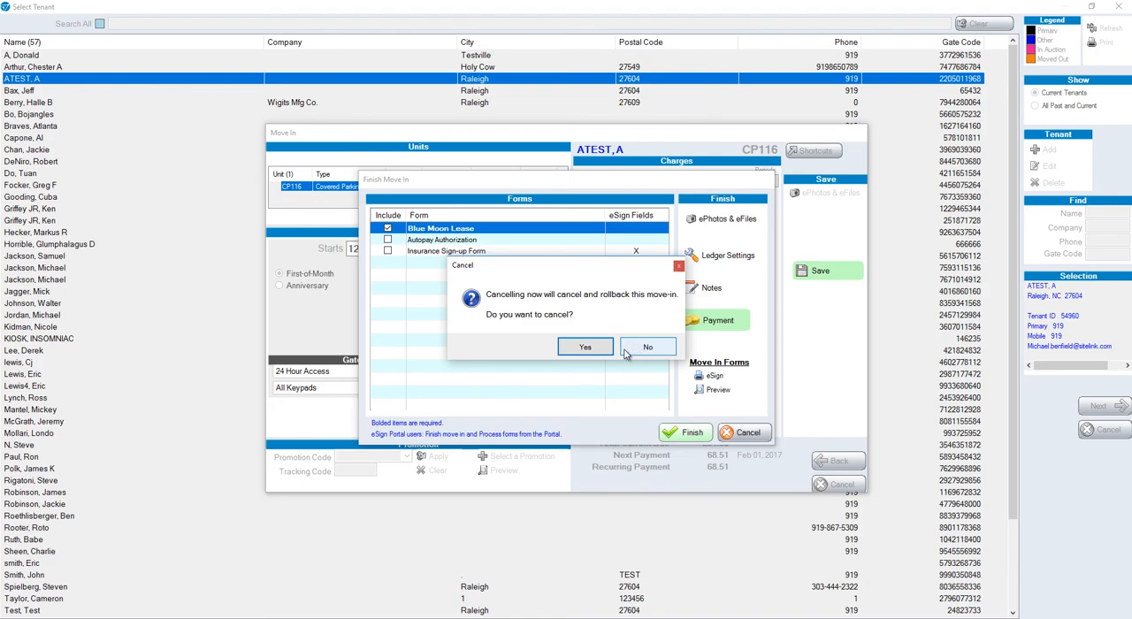
# - Answer the cancel prompt after closing eSign and return to the Company menu
pyautogui.click(583, 347)
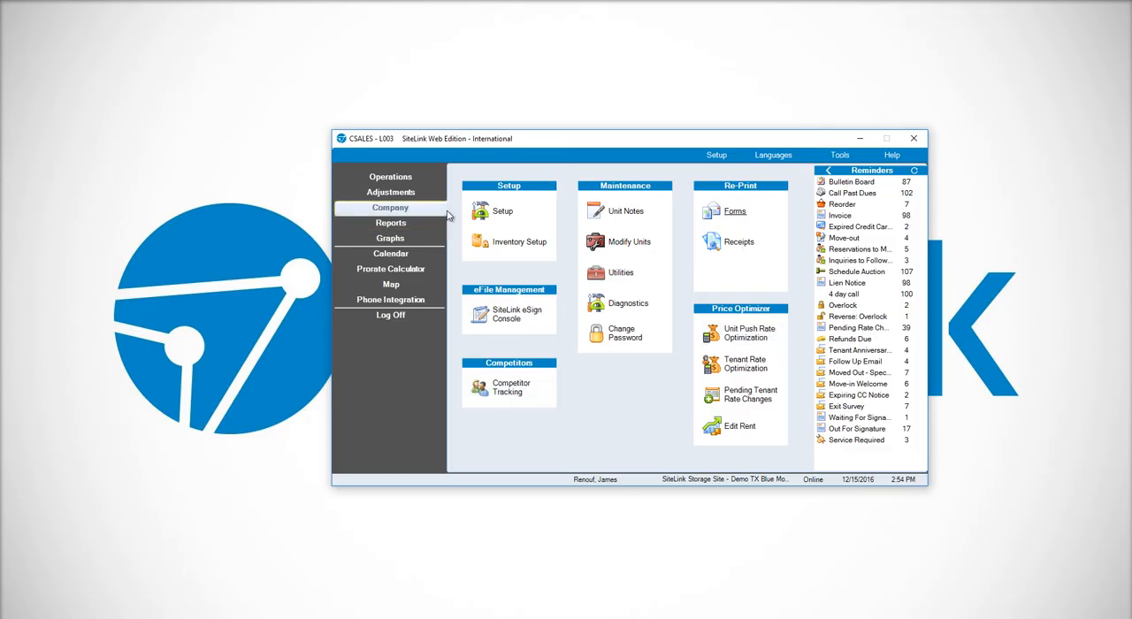
# - Open the SiteLink eSign Console and view the Completed documents listing Blue Moon Leases
pyautogui.click(509, 313)
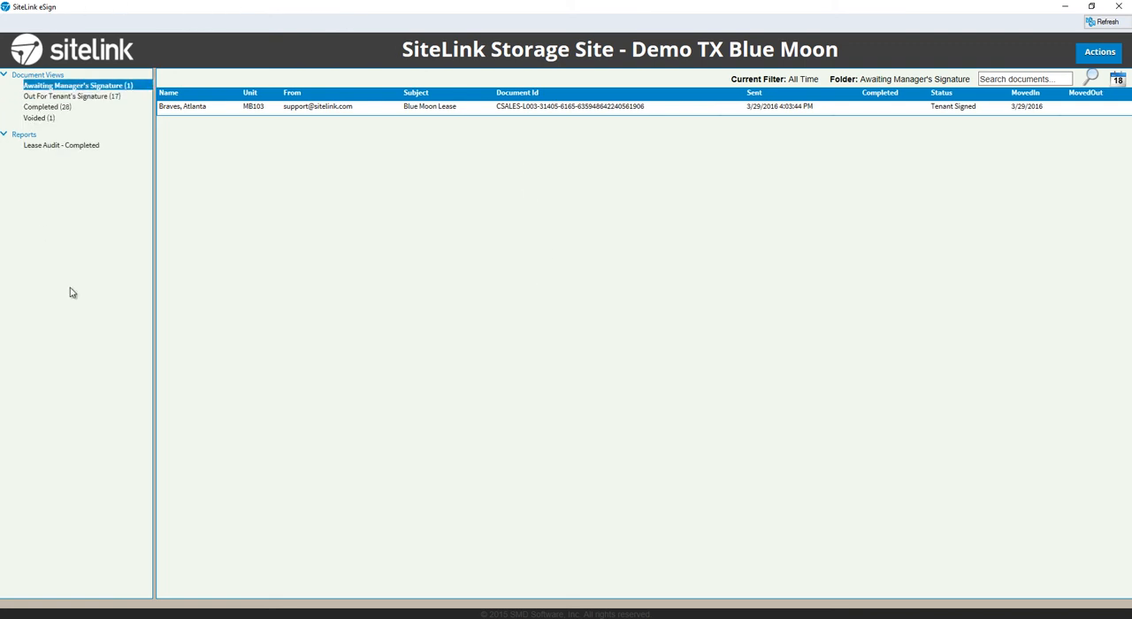
pyautogui.moveTo(138, 241)
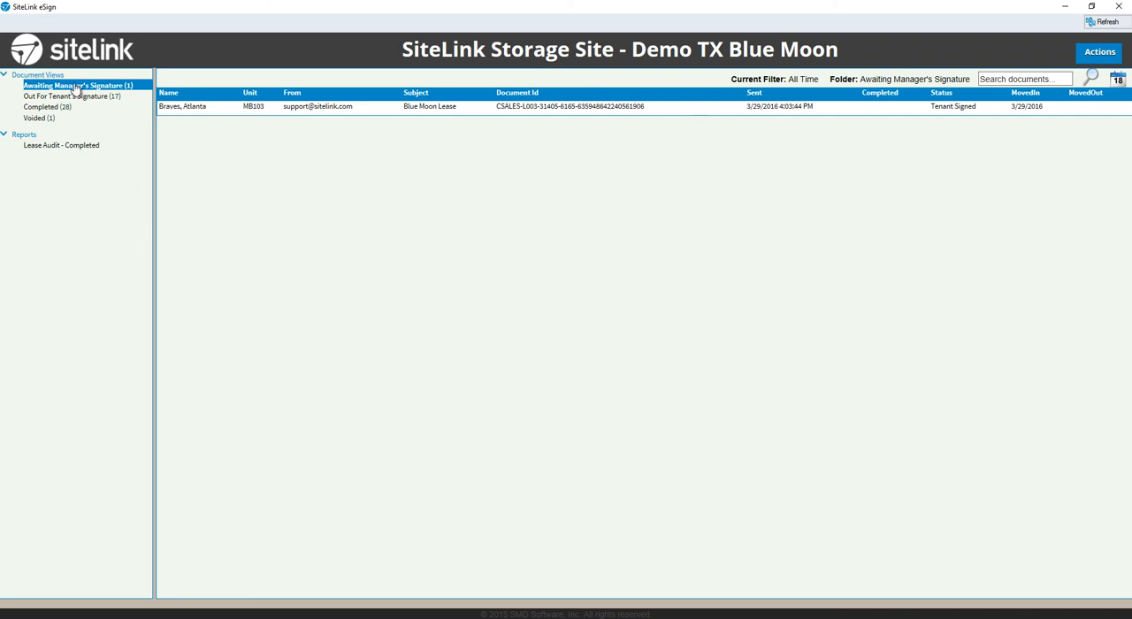
pyautogui.click(71, 95)
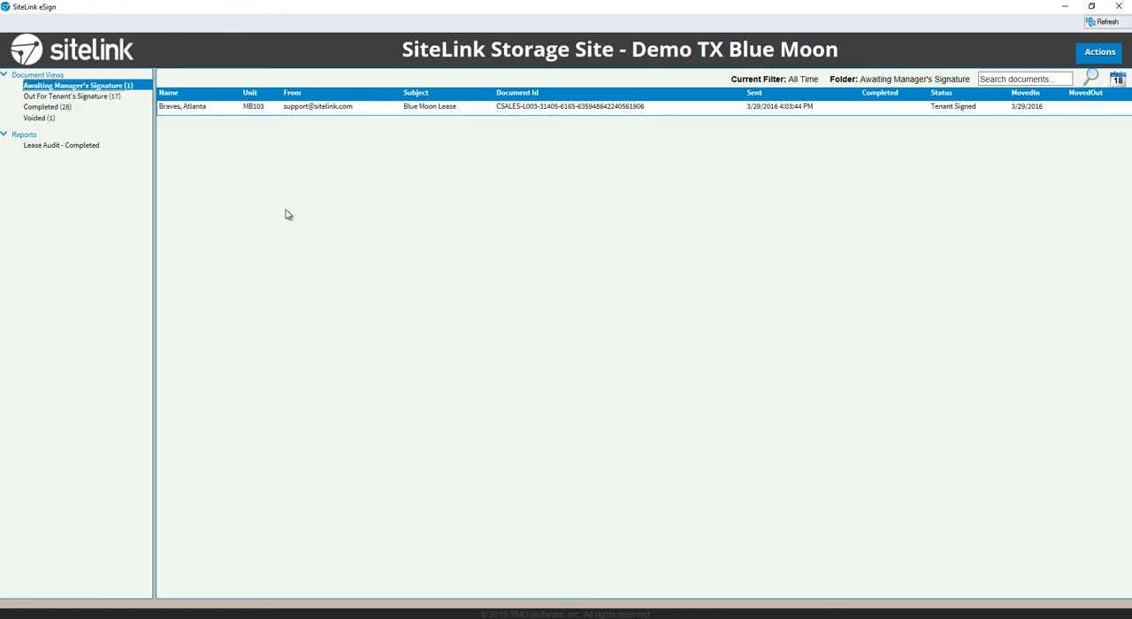
pyautogui.moveTo(329, 212)
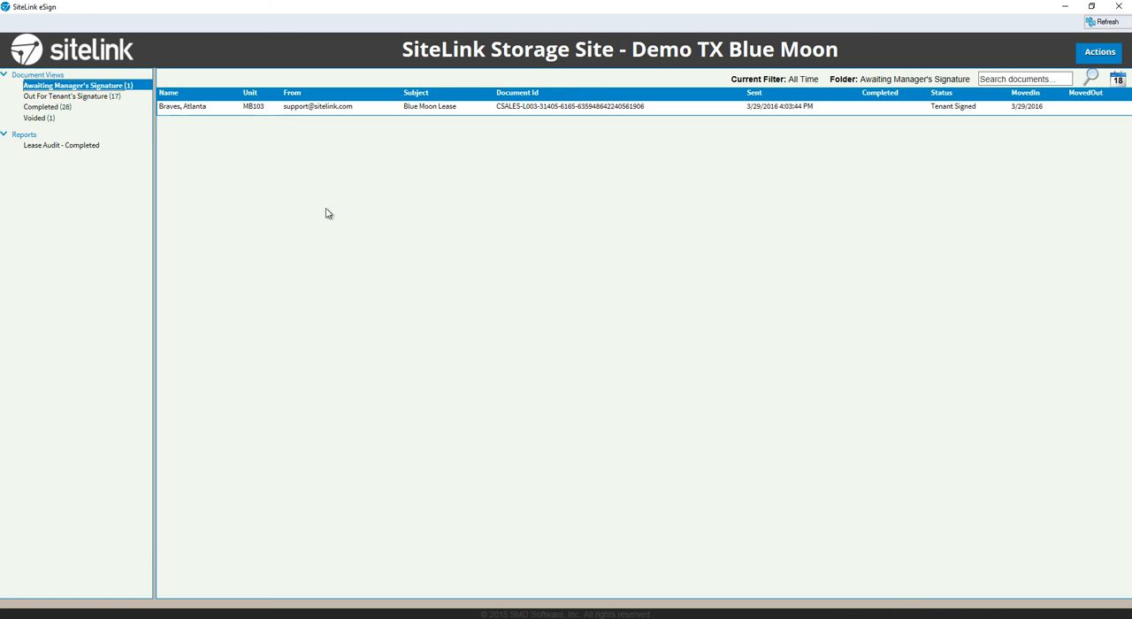
pyautogui.moveTo(279, 210)
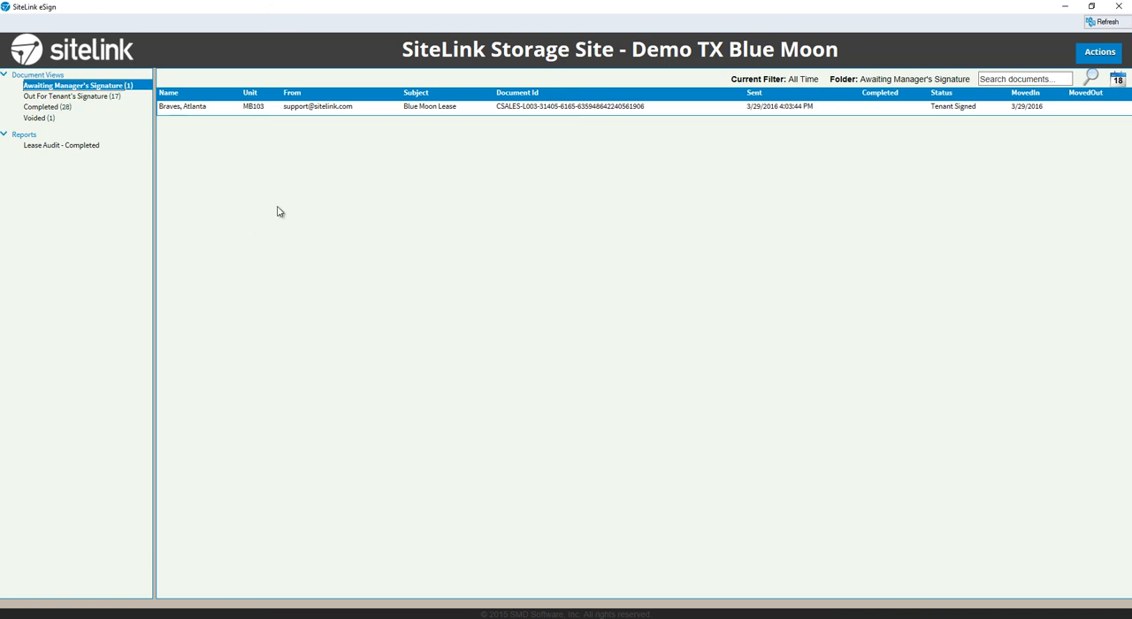
pyautogui.click(39, 106)
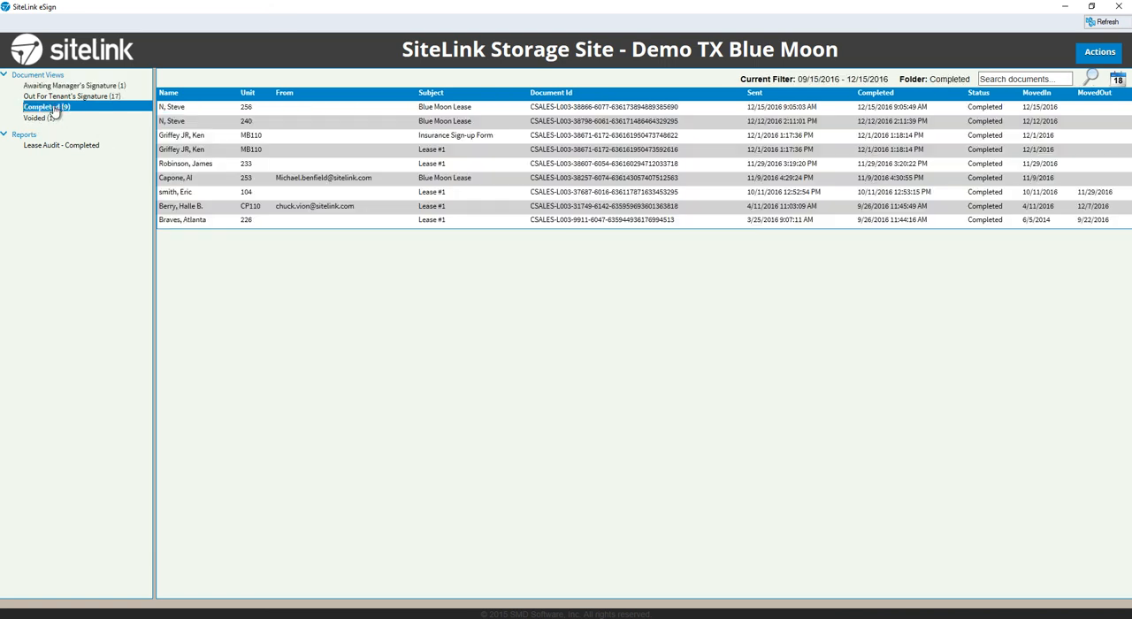